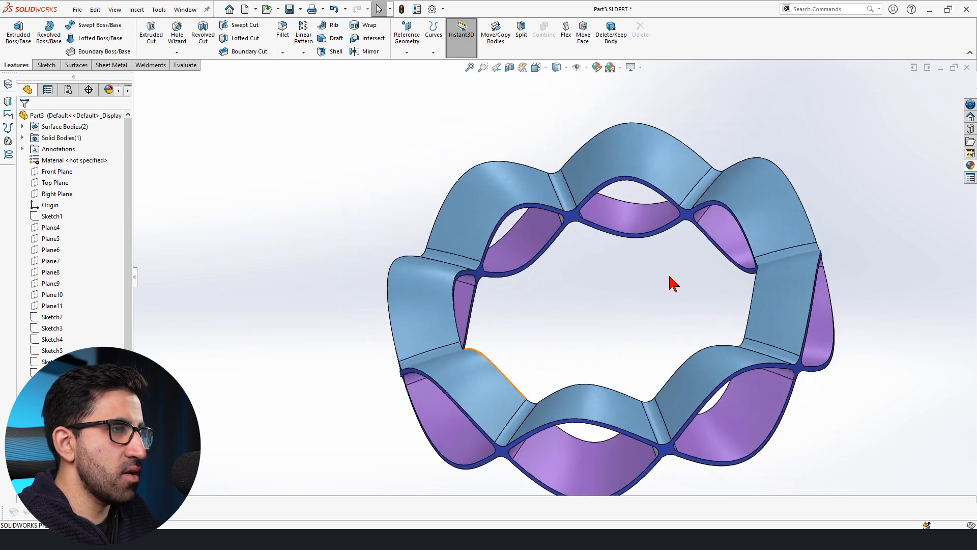
# Make several rotated copies of the ring body about the vertical axis, keeping the original.
pyautogui.moveTo(670, 284); pyautogui.dragTo(536, 255)
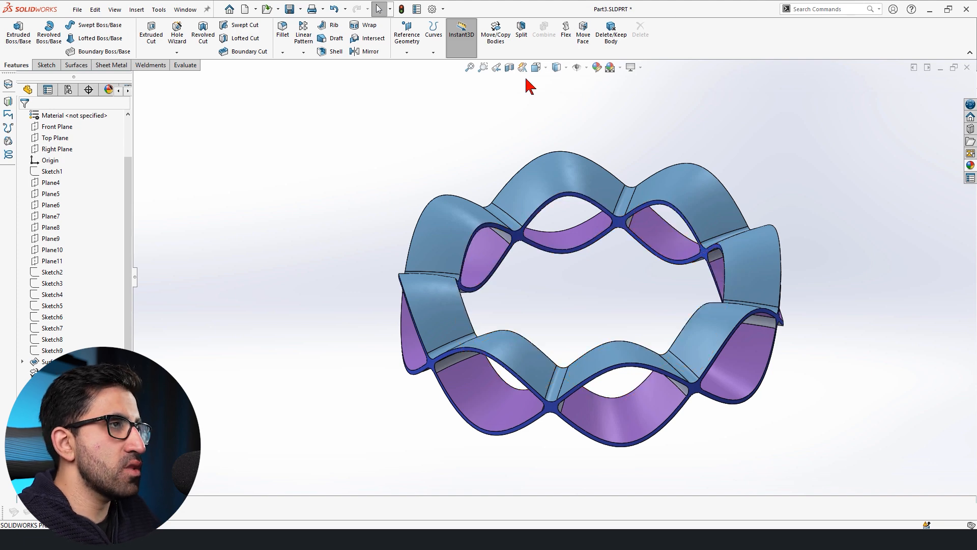
pyautogui.click(496, 33)
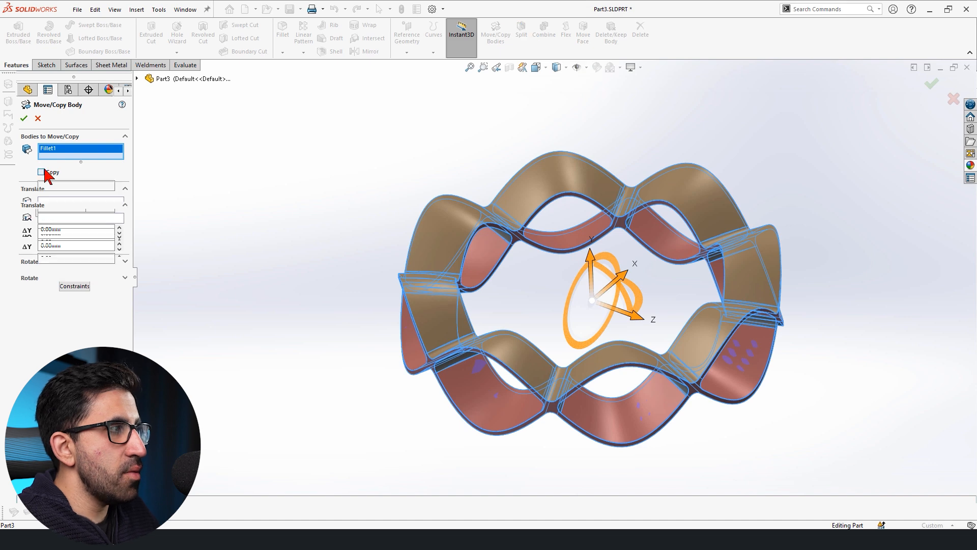
pyautogui.click(39, 172)
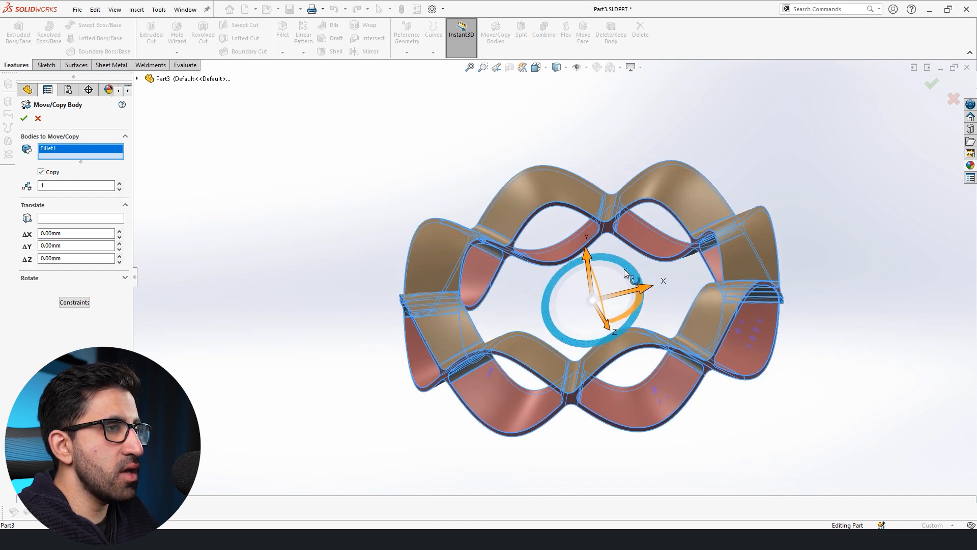
pyautogui.moveTo(632, 281); pyautogui.dragTo(608, 252)
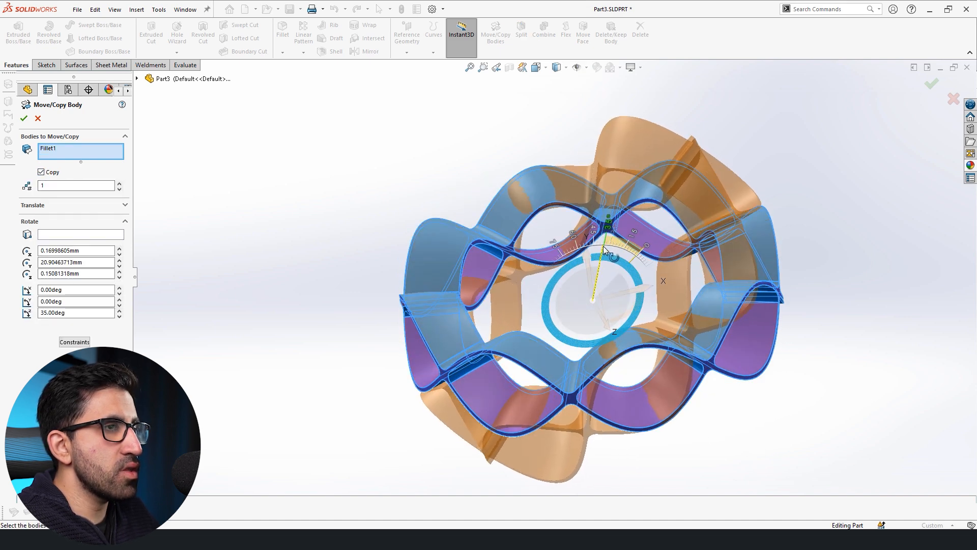
pyautogui.click(119, 182)
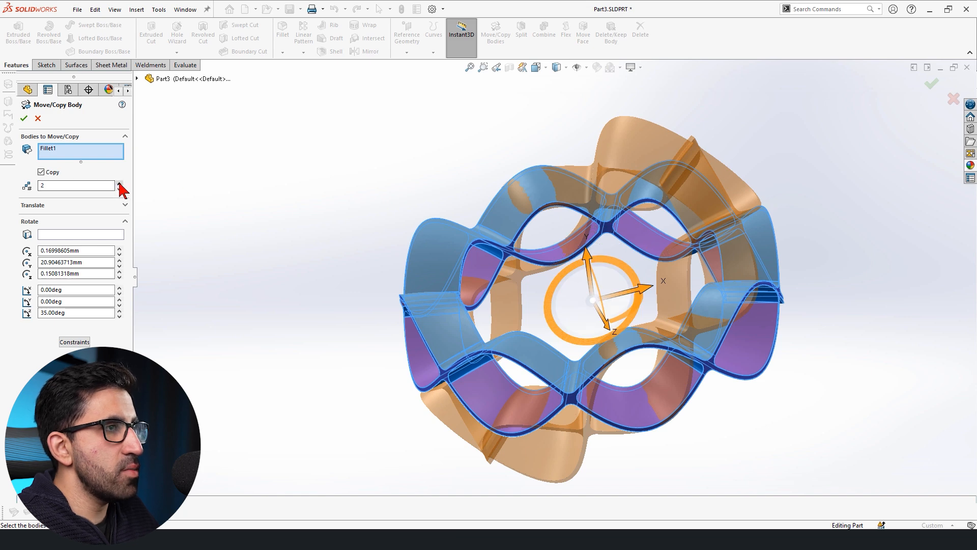
pyautogui.click(117, 183)
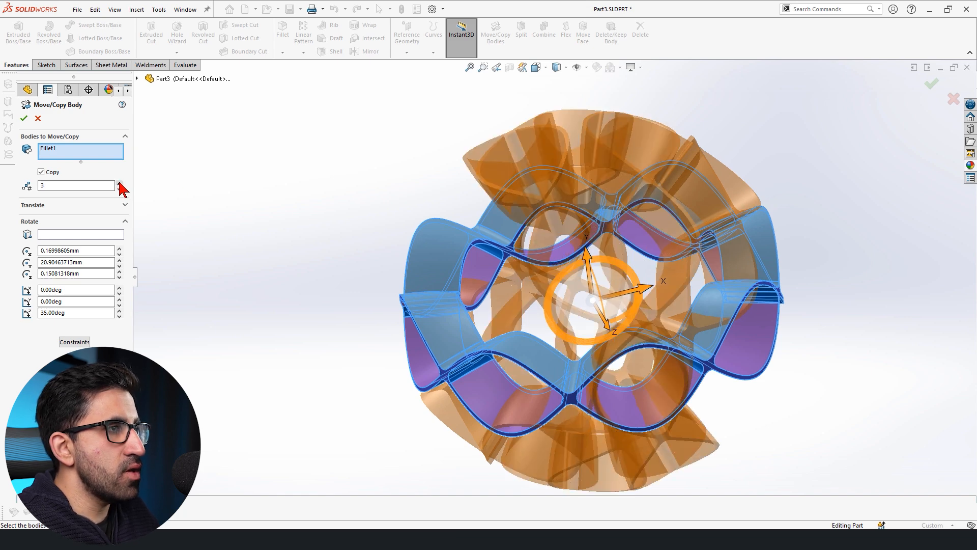
pyautogui.click(120, 183)
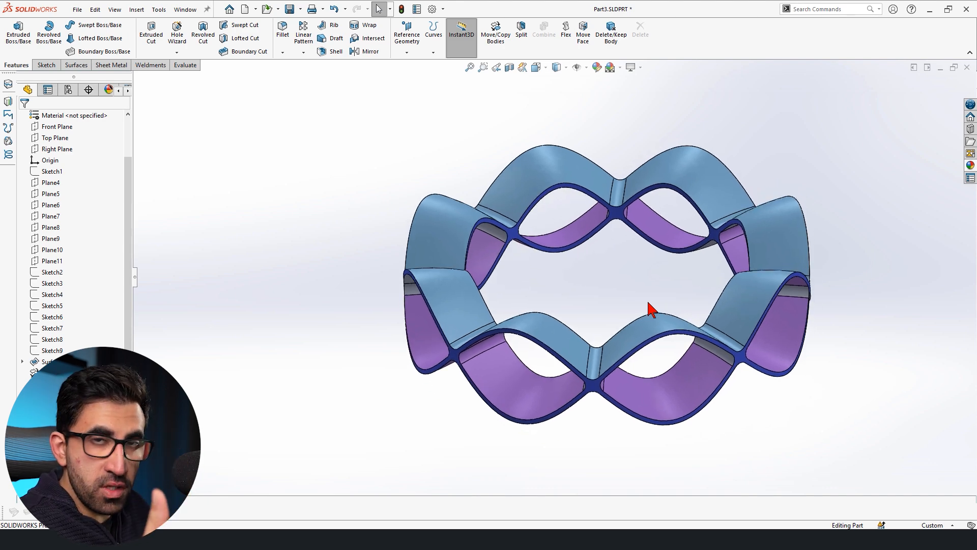
pyautogui.moveTo(623, 277)
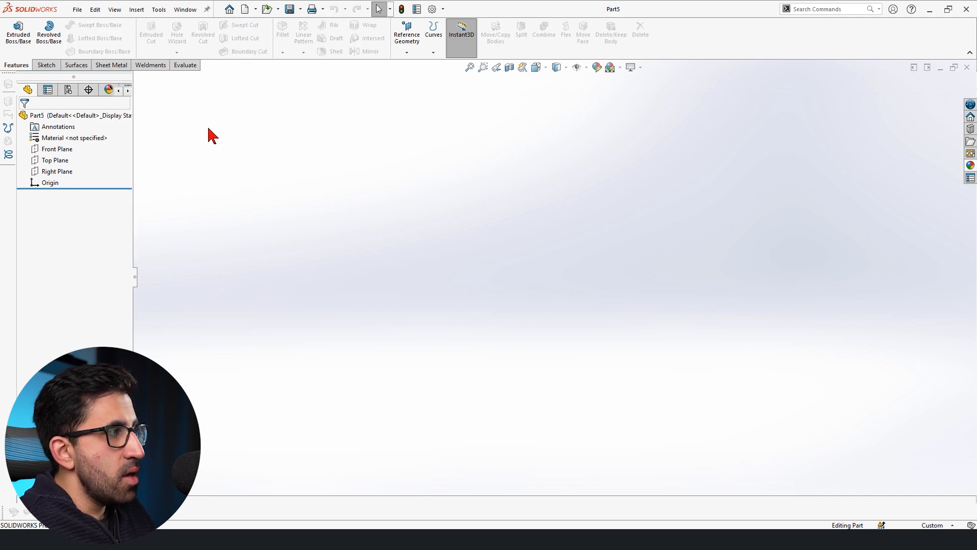
# In a new part, sketch a vertical centreline from the origin on the Front Plane and exit the sketch.
pyautogui.click(46, 65)
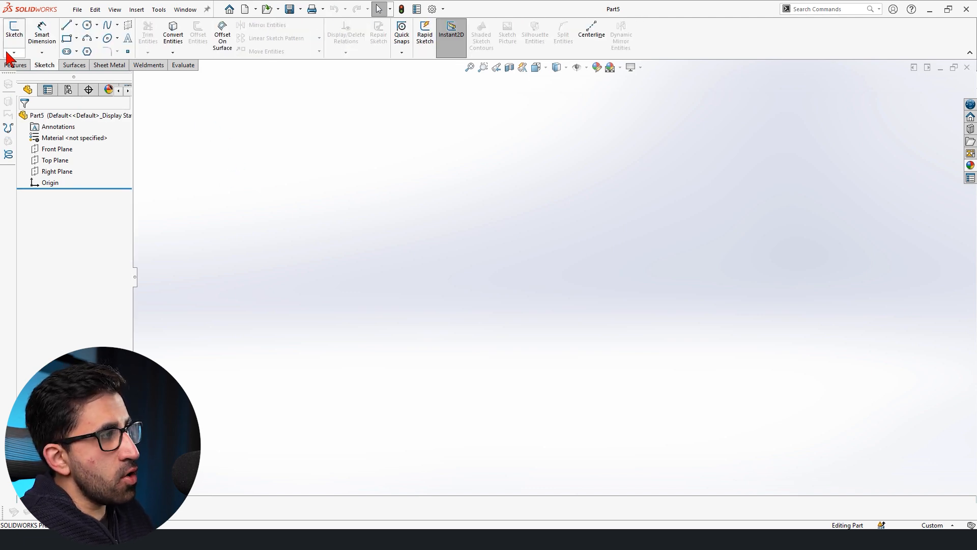
pyautogui.click(12, 51)
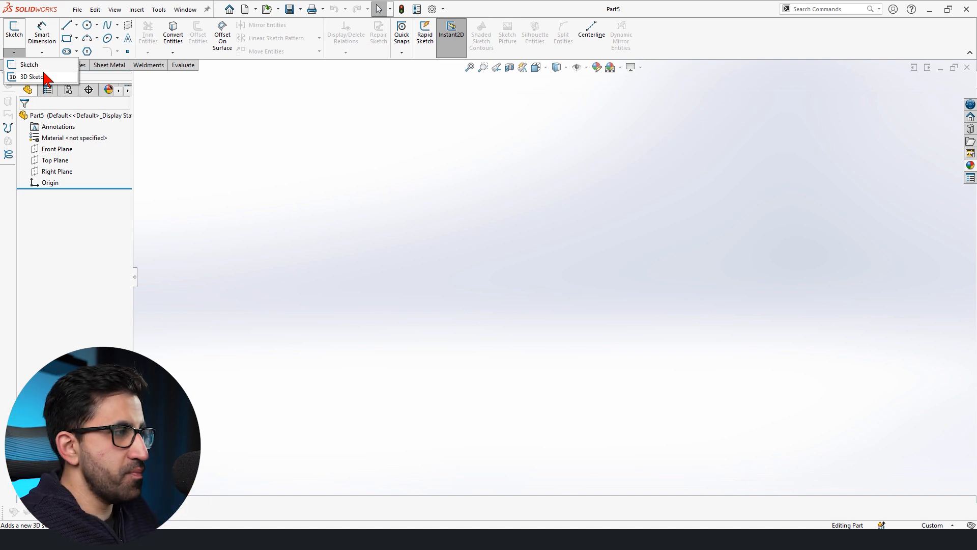
pyautogui.click(56, 149)
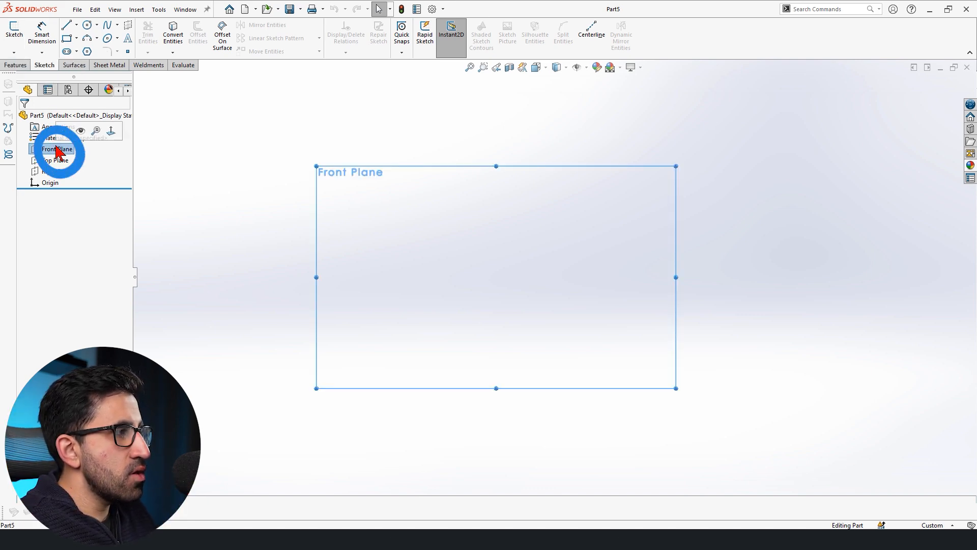
pyautogui.click(56, 148)
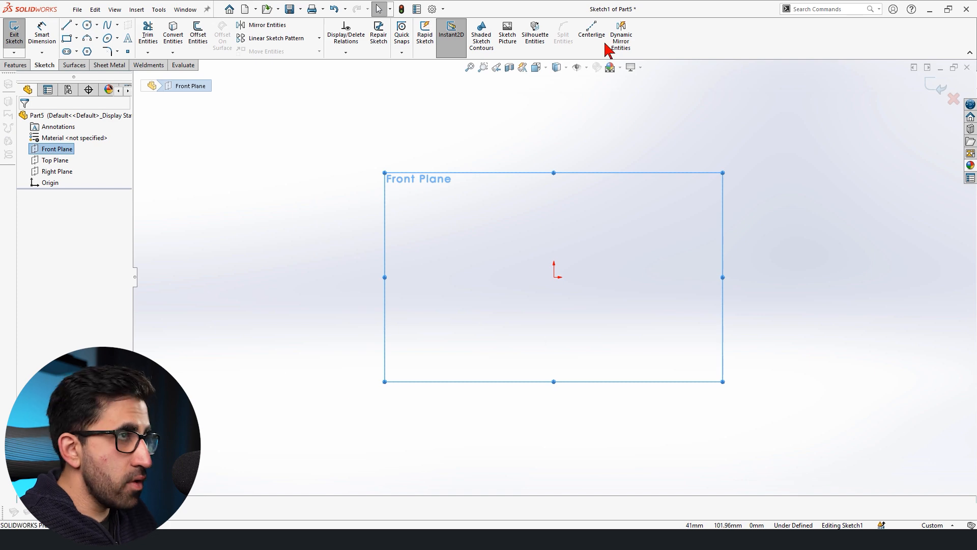
pyautogui.click(591, 28)
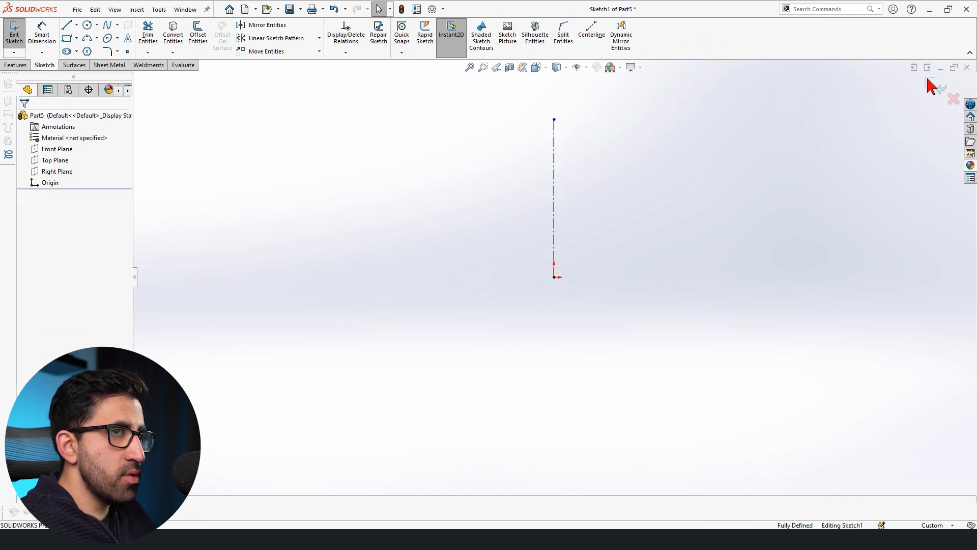
pyautogui.click(10, 32)
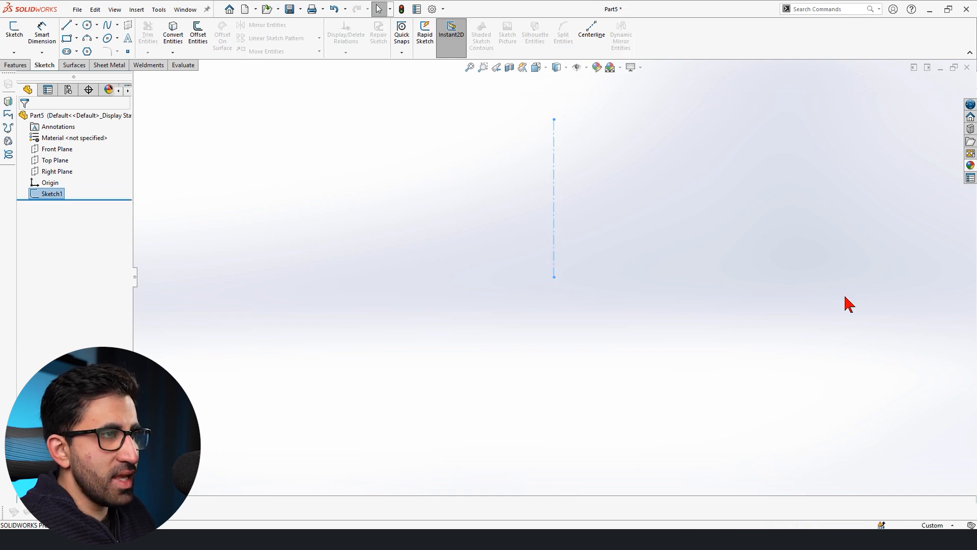
pyautogui.click(57, 149)
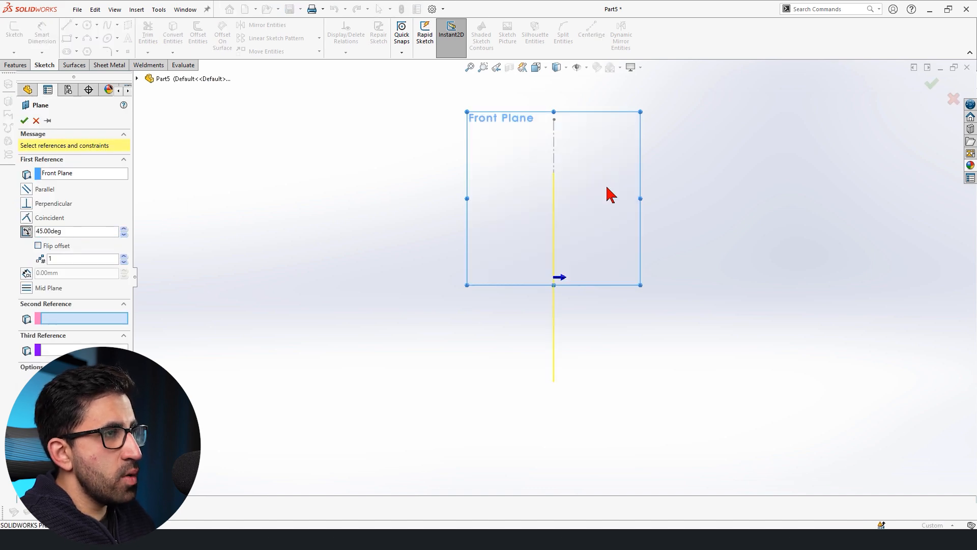
# Create 8 reference planes at 45° to the Front Plane through the centreline (Line1).
pyautogui.click(551, 218)
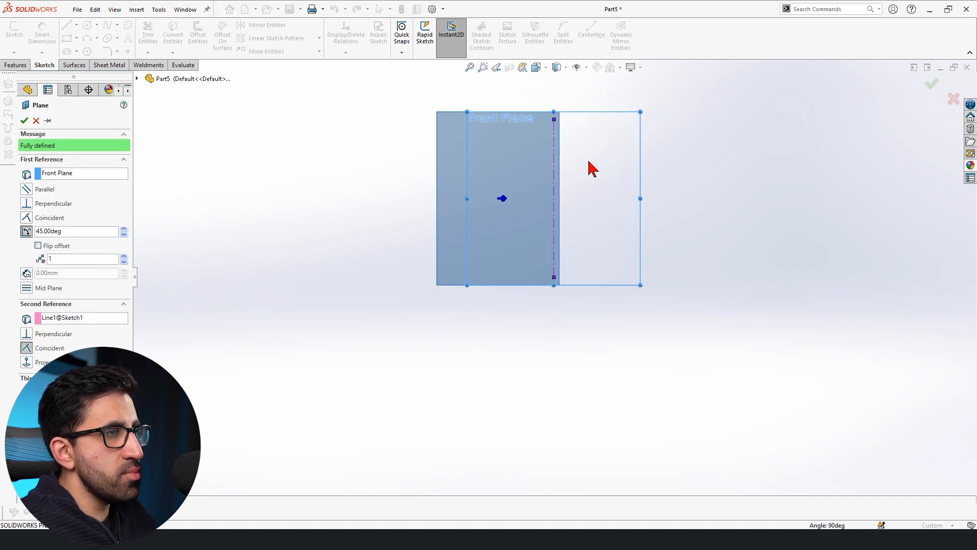
pyautogui.click(124, 228)
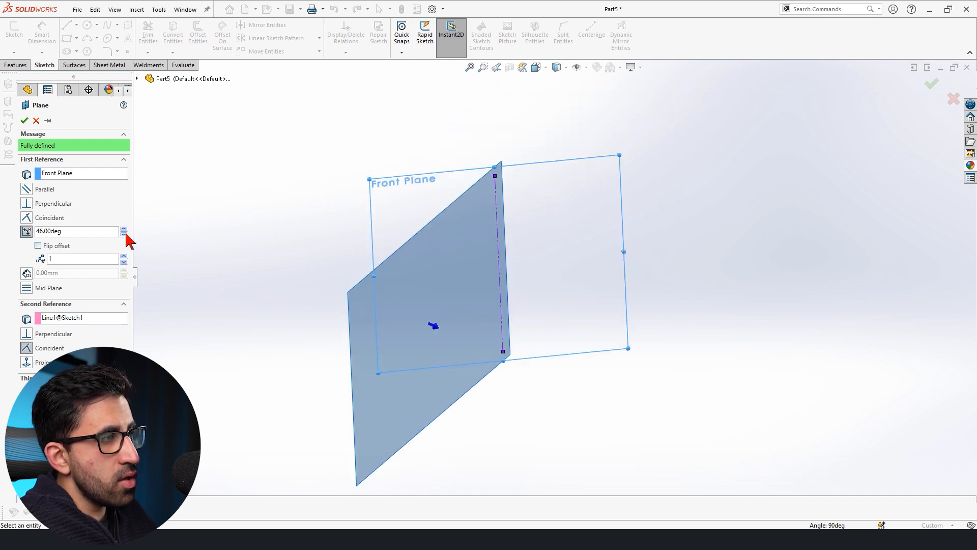
pyautogui.click(124, 234)
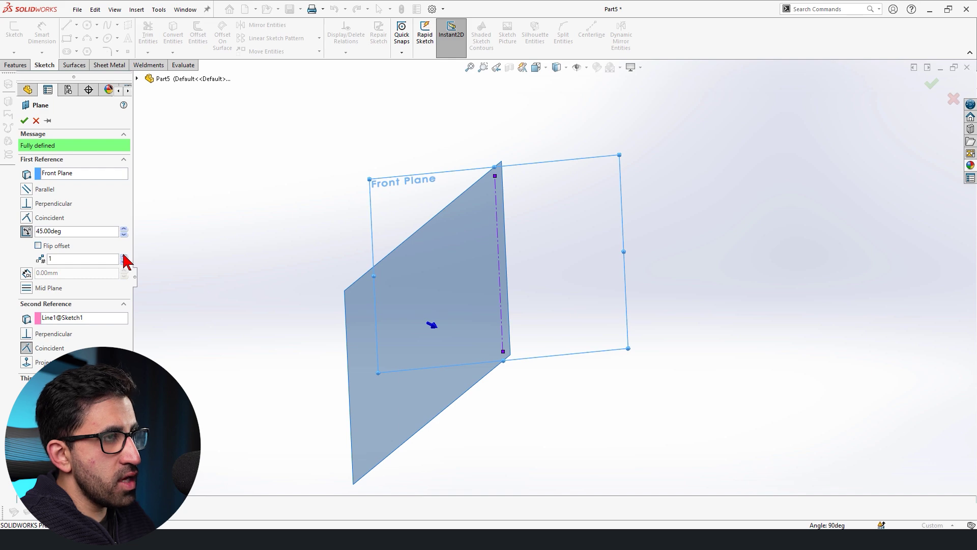
pyautogui.click(121, 255)
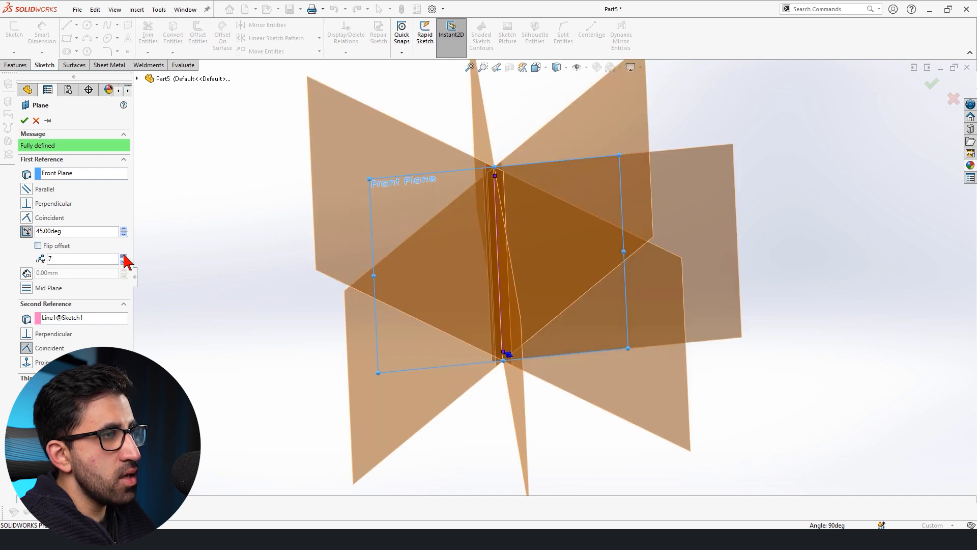
pyautogui.click(122, 257)
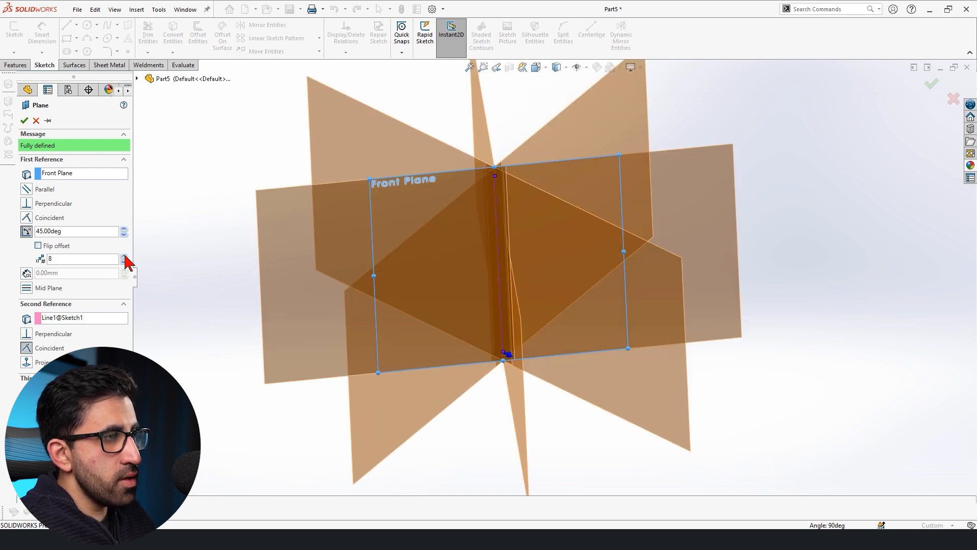
pyautogui.click(19, 120)
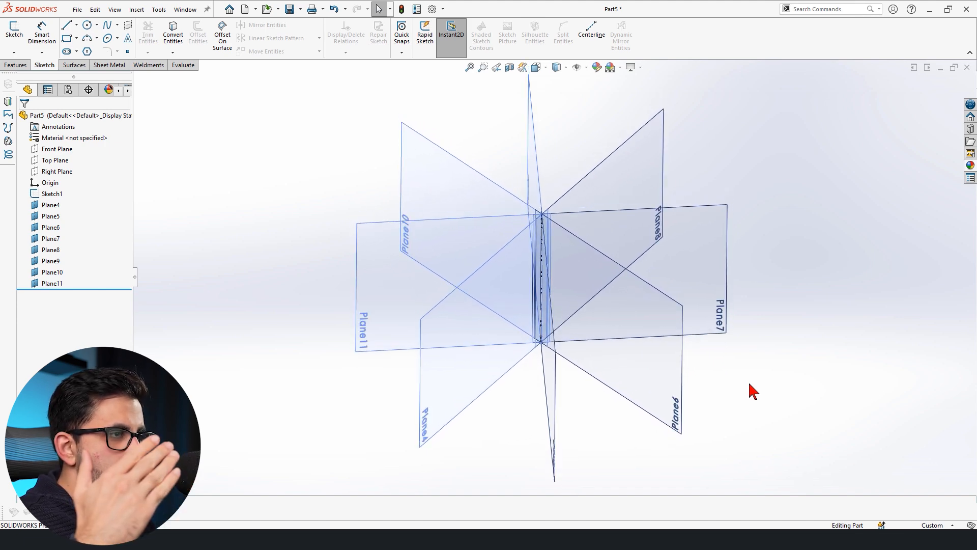
pyautogui.moveTo(741, 285)
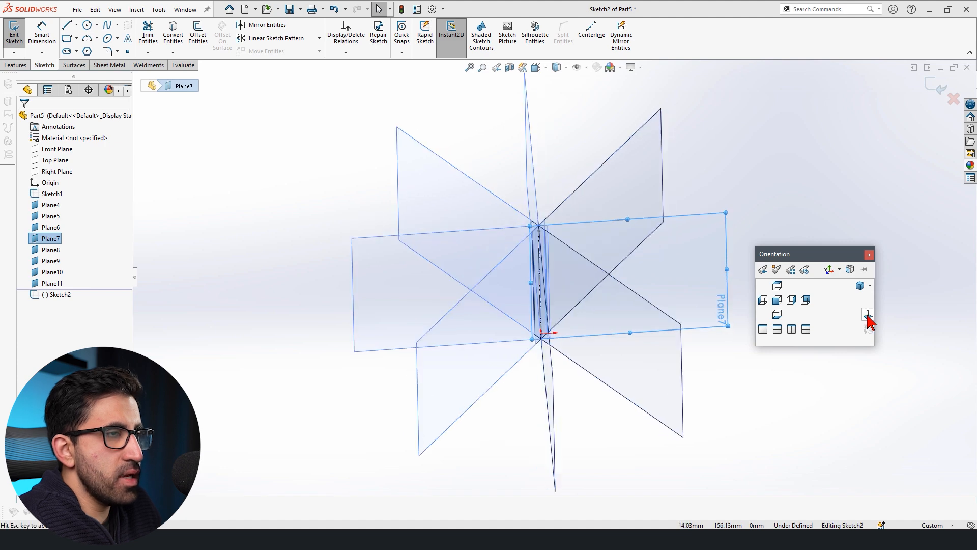
# Add the 30 mm height dimension to the second sketch, viewed normal to its plane, and finish it.
pyautogui.click(867, 315)
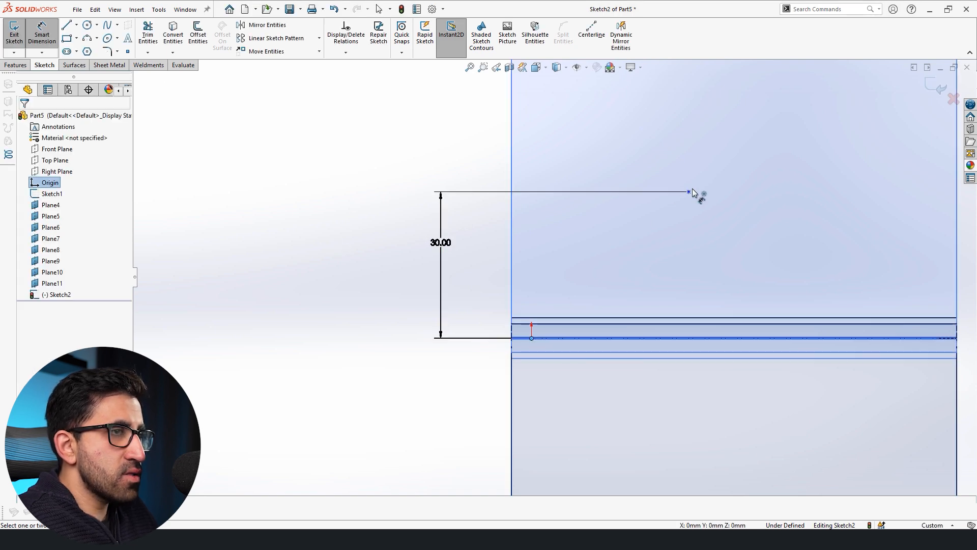
pyautogui.click(688, 191)
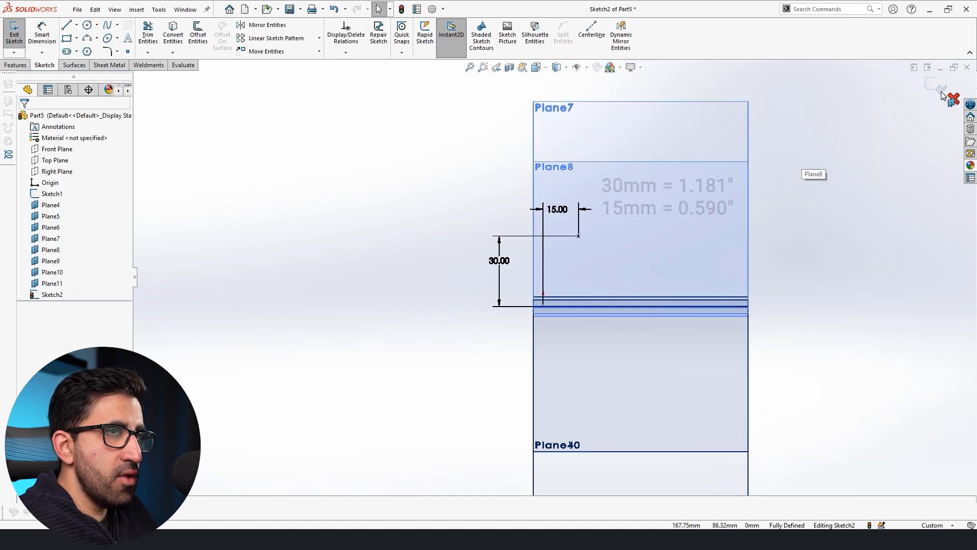
pyautogui.click(933, 91)
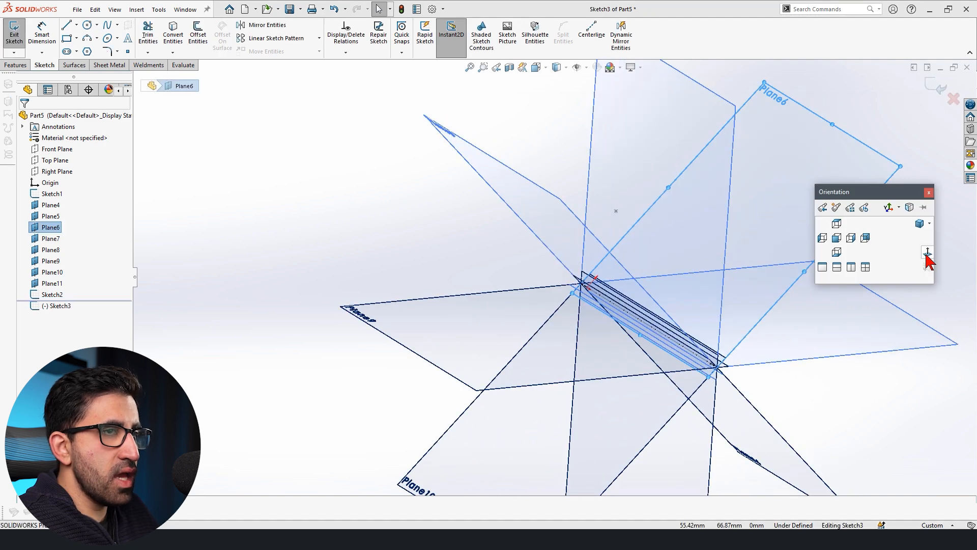
# Dimension the Plane3 sketch until fully defined, exit it, and begin a sketch on Plane5.
pyautogui.click(925, 253)
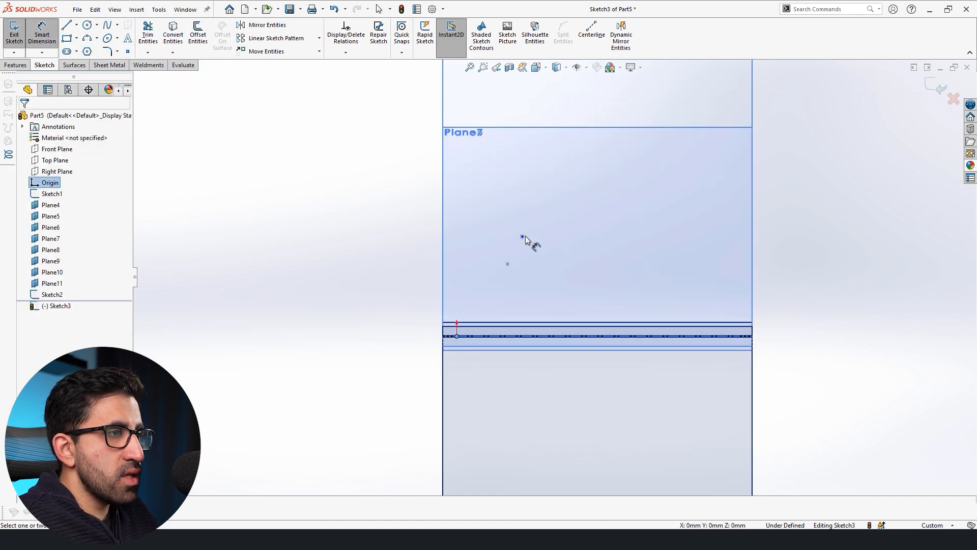
pyautogui.click(522, 237)
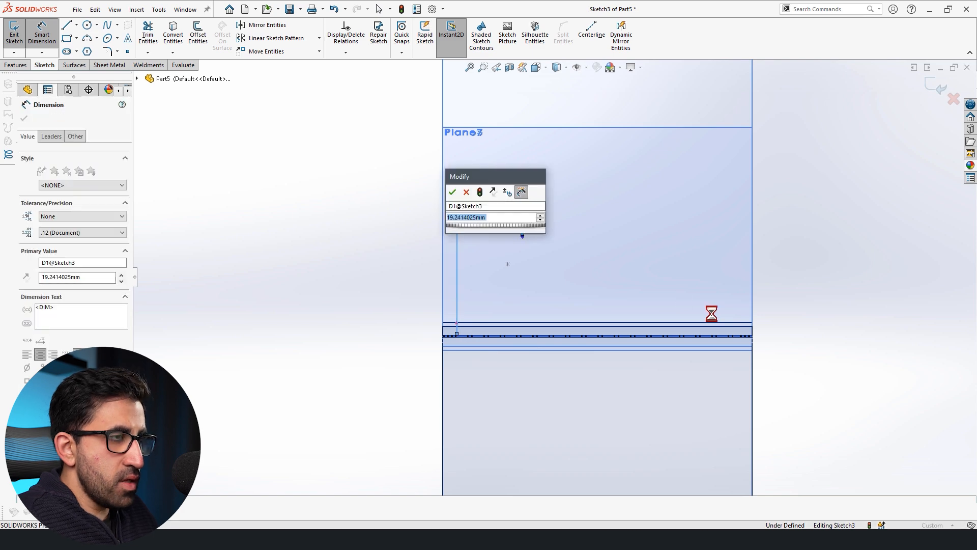
pyautogui.click(452, 192)
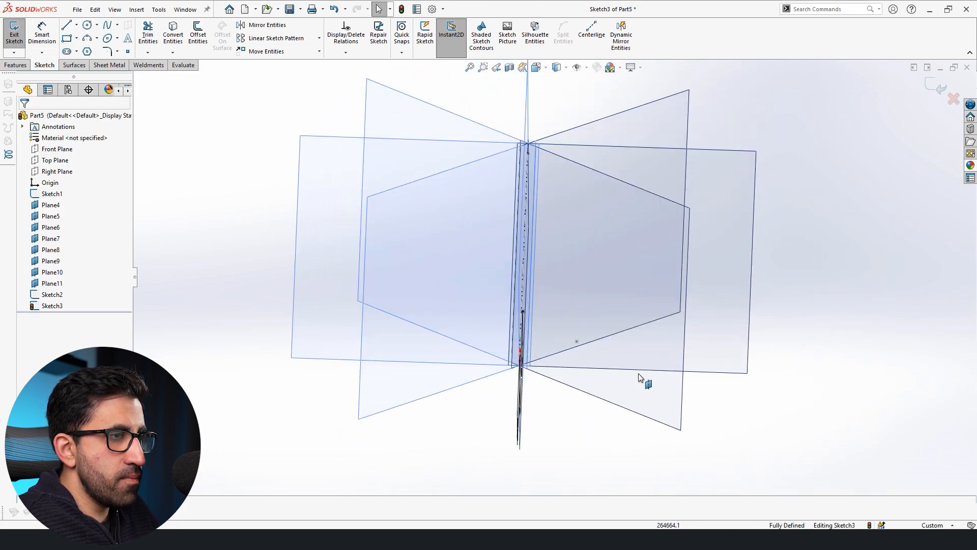
pyautogui.click(11, 30)
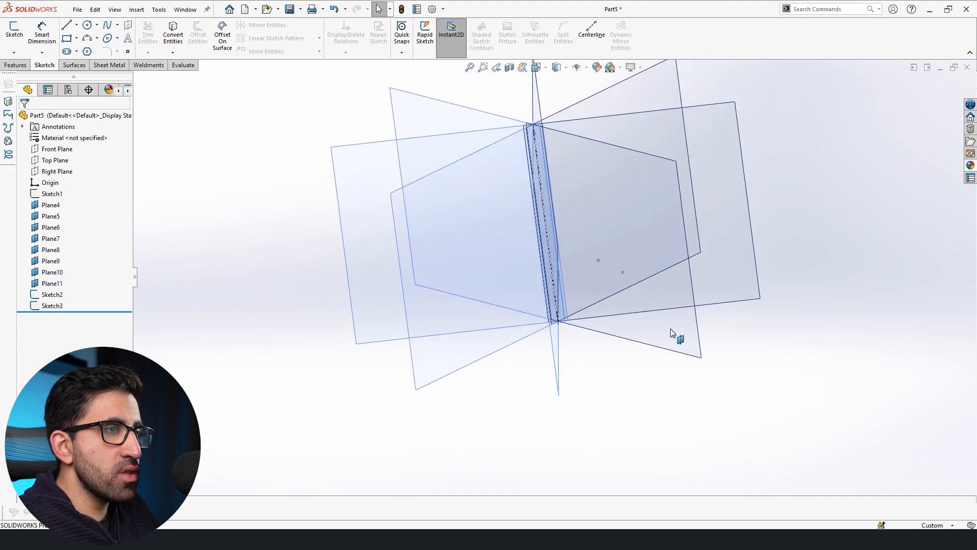
pyautogui.click(51, 216)
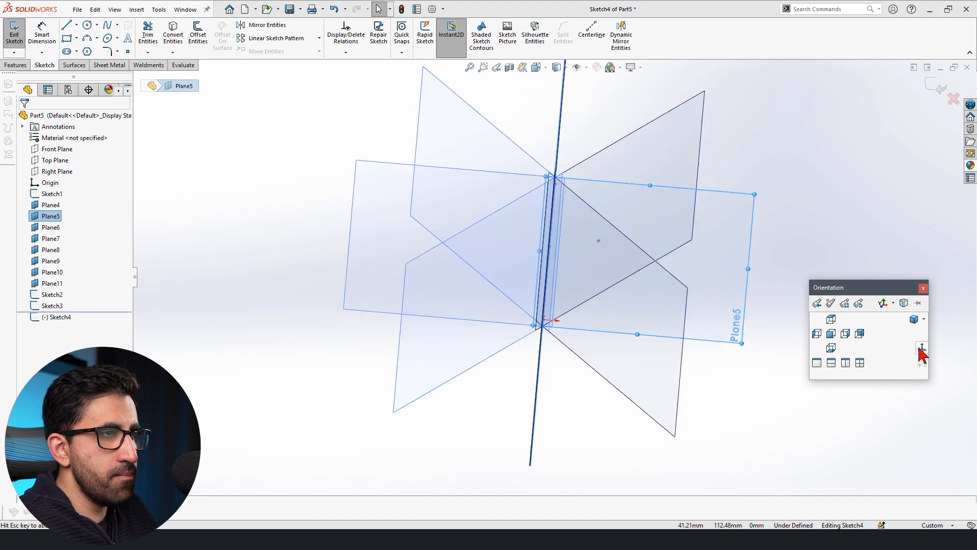
# View Plane5 normal for its sketch, then hide Plane7.
pyautogui.click(918, 347)
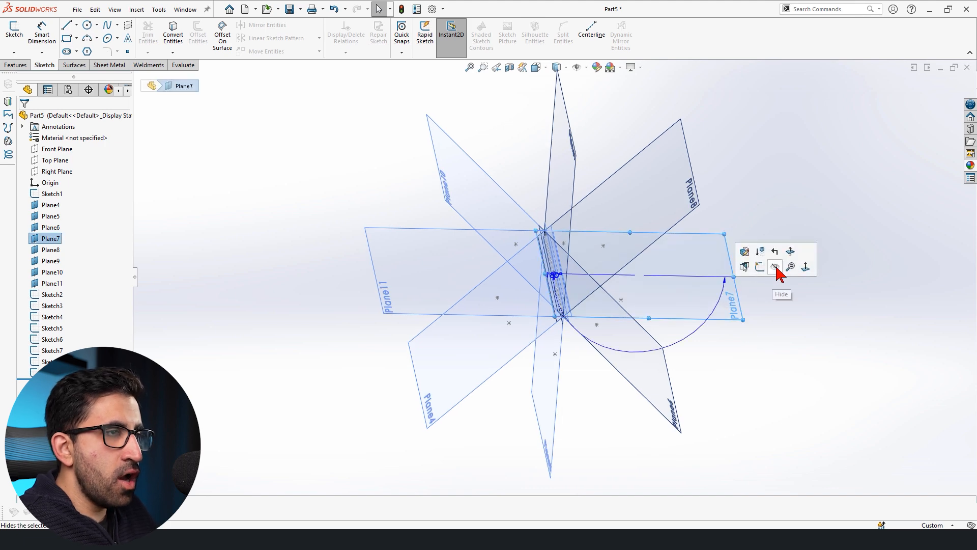
pyautogui.click(773, 266)
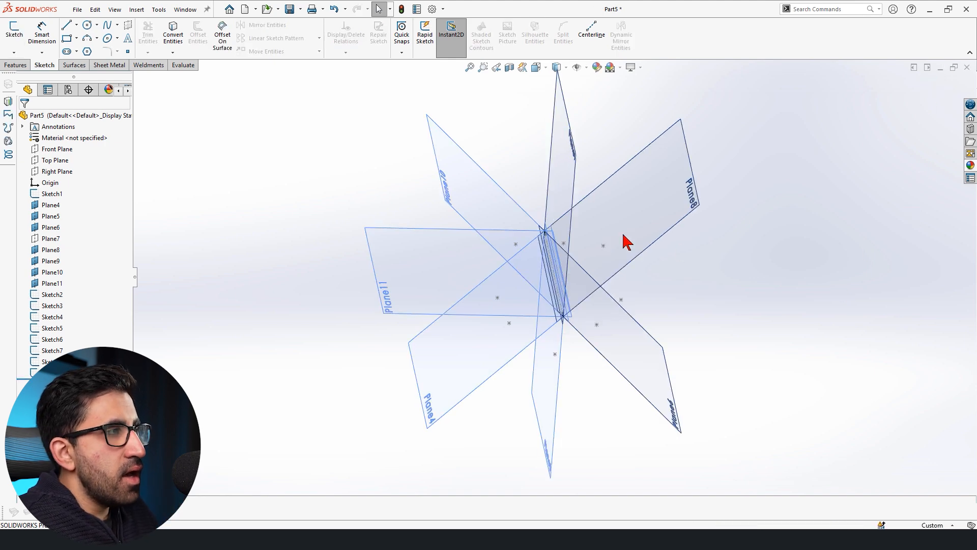
# Start a 3D sketch and begin the wavy spline at the first sketched point.
pyautogui.click(10, 49)
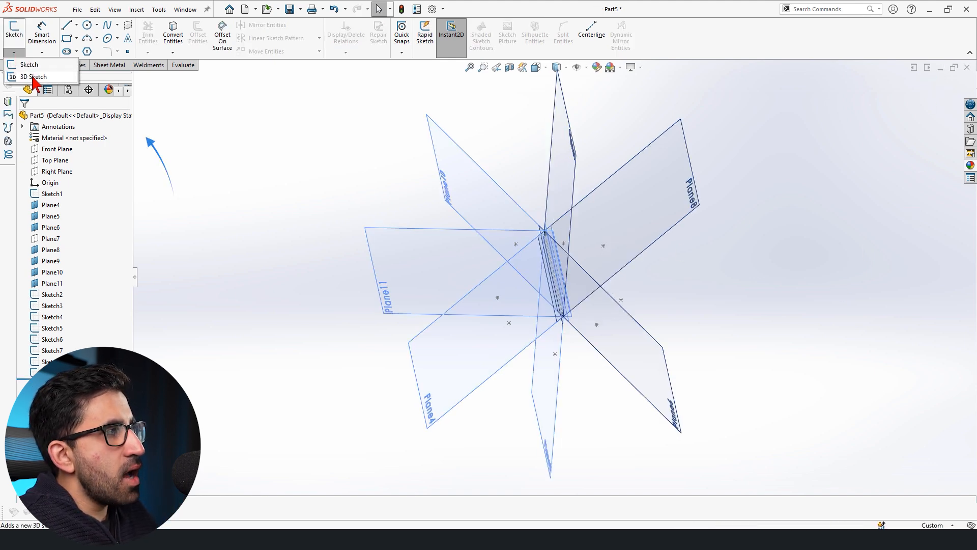
pyautogui.click(32, 77)
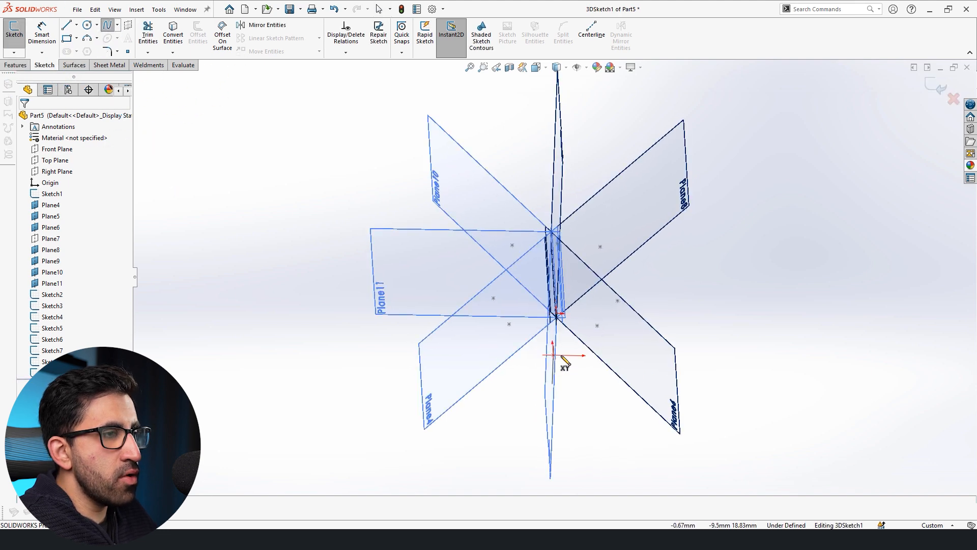
pyautogui.click(105, 24)
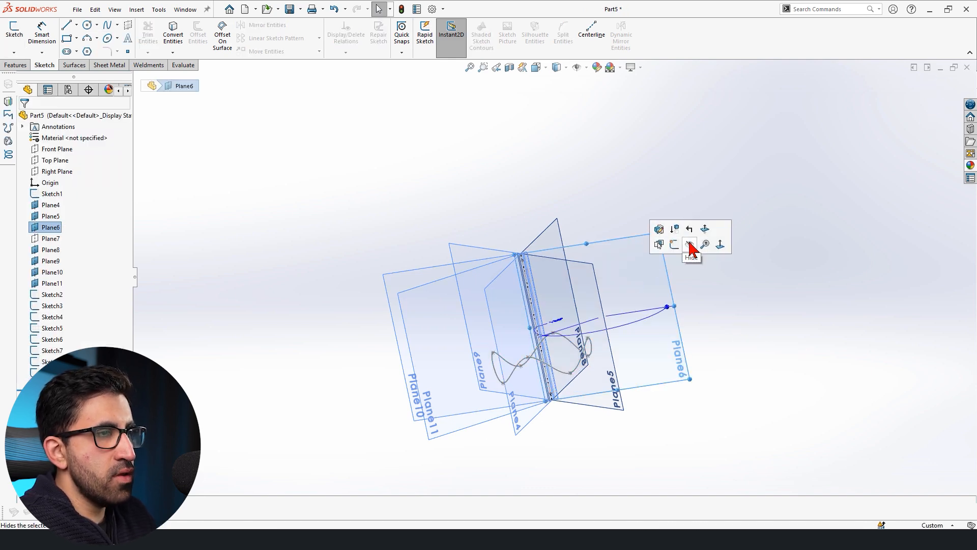
# Hide Plane6, Plane4 and the vertical axis sketch, leaving the closed wavy curve.
pyautogui.click(688, 243)
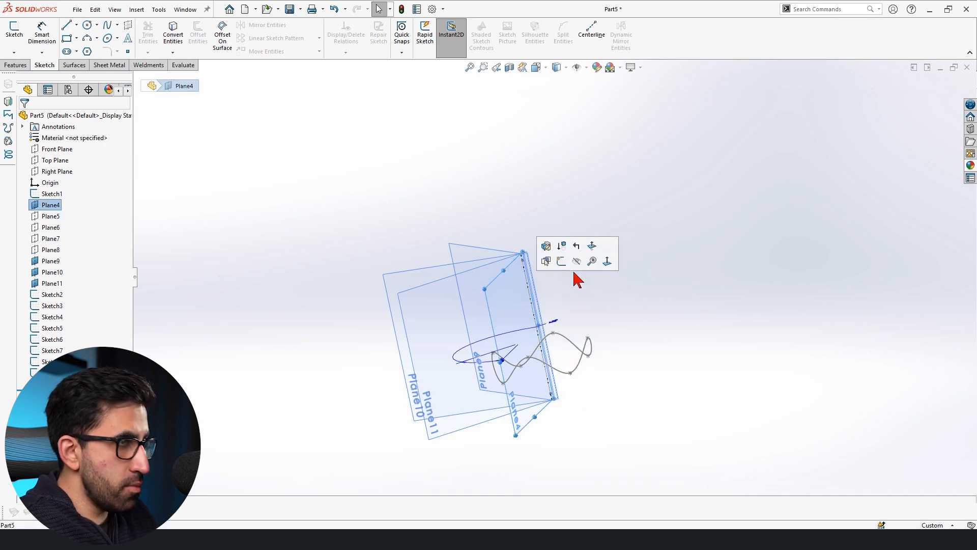
pyautogui.click(633, 337)
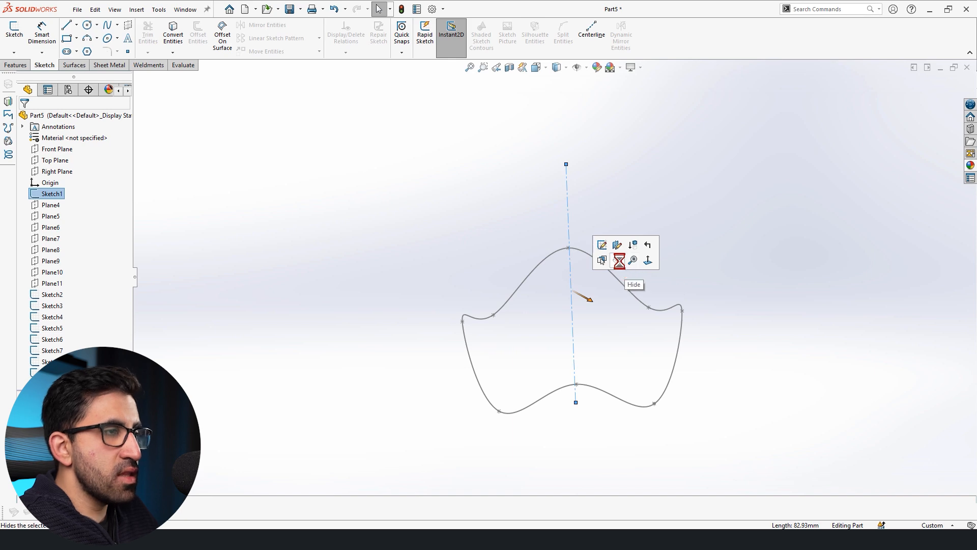
pyautogui.click(600, 260)
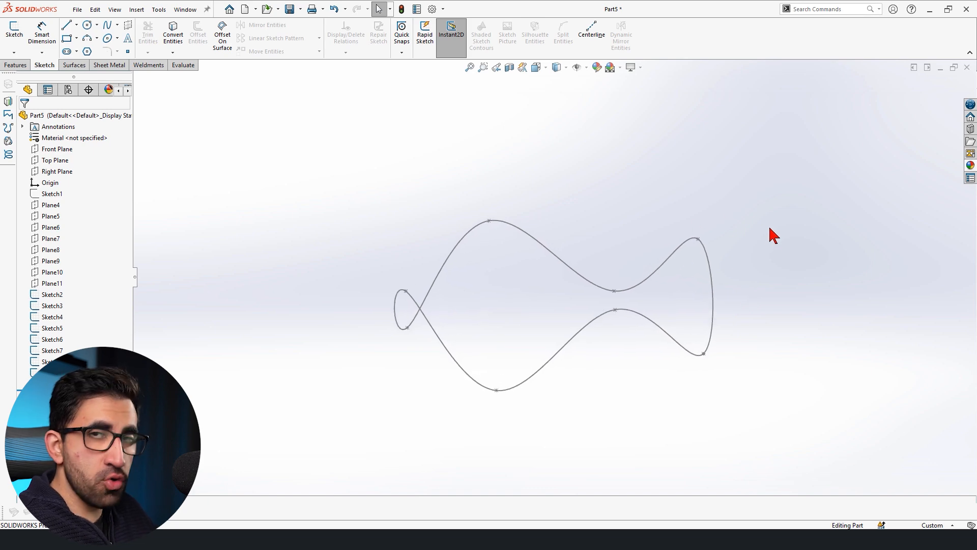
# Fill the closed wavy curve with a Filled Surface and select the resulting surface body.
pyautogui.click(74, 65)
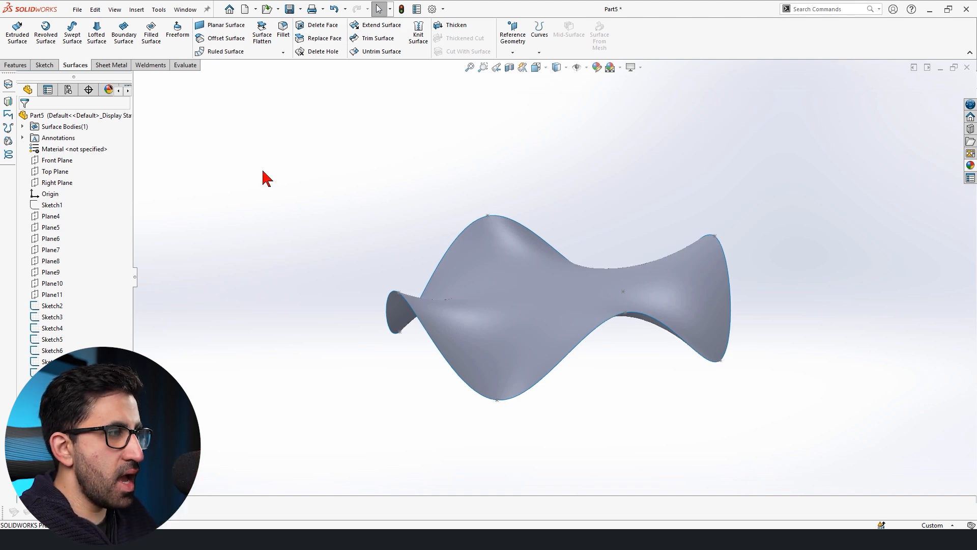
pyautogui.click(51, 305)
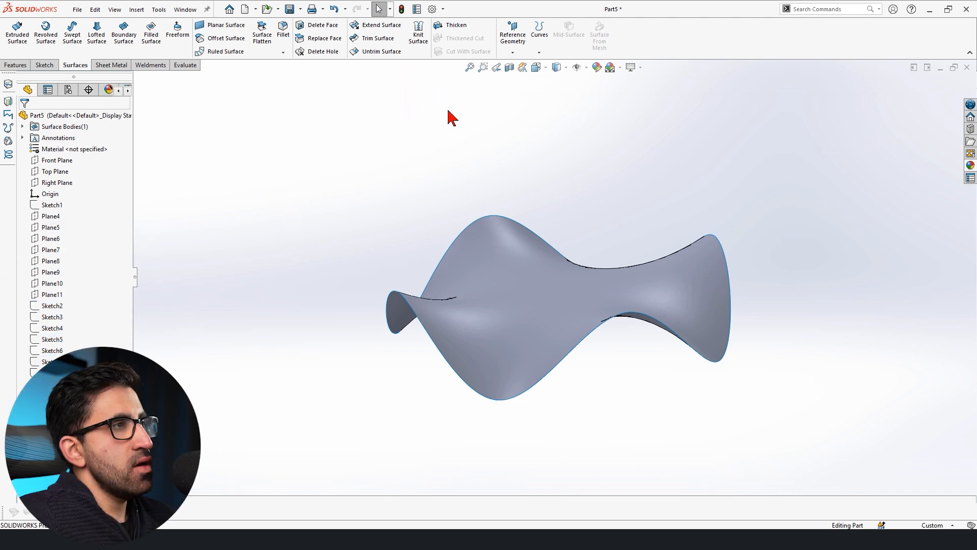
pyautogui.click(544, 281)
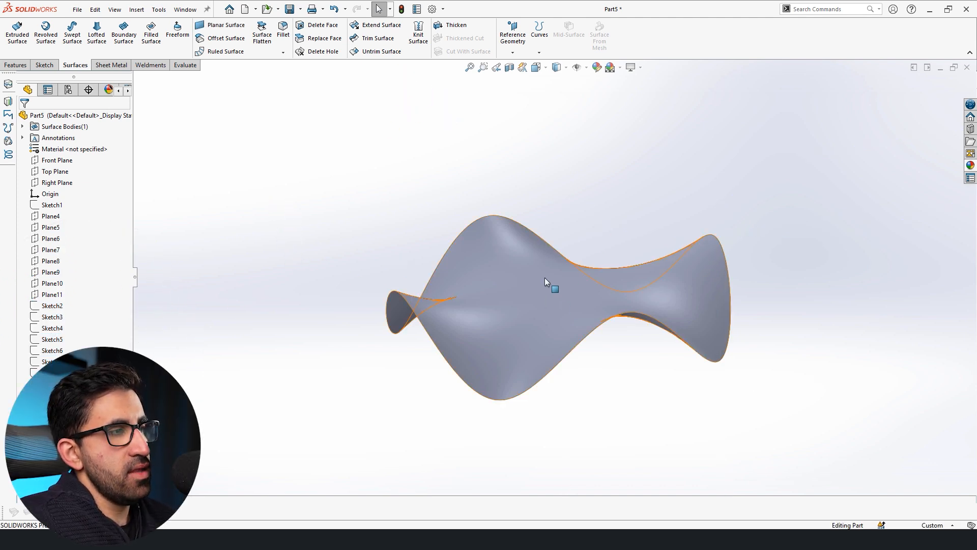
pyautogui.click(17, 79)
pyautogui.write('5')
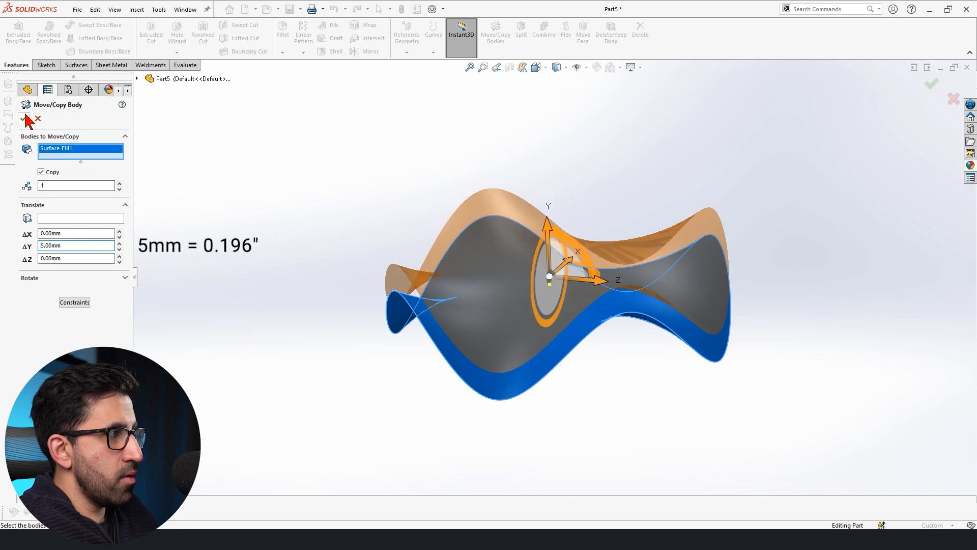
# Copy the wavy surface 5 mm upward, then scale one surface body larger.
pyautogui.click(24, 119)
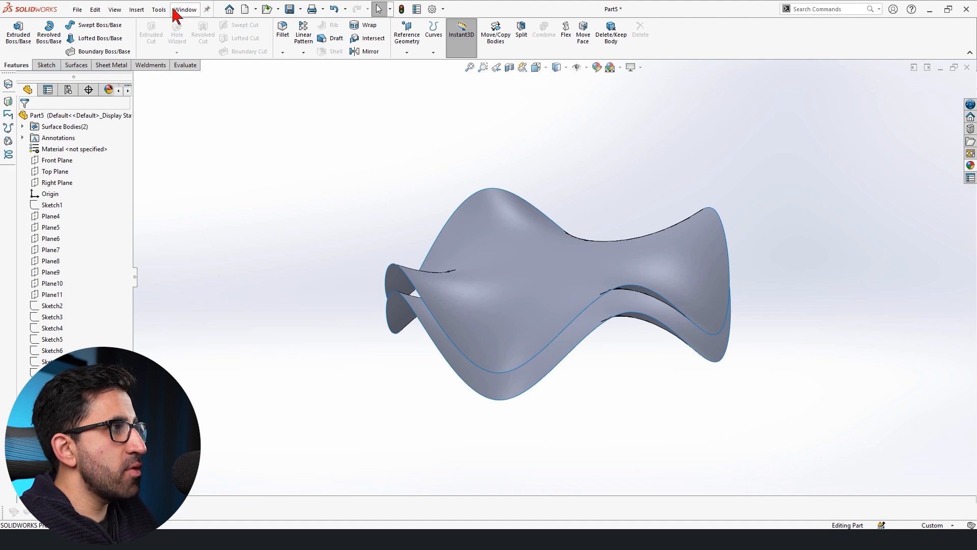
pyautogui.click(135, 9)
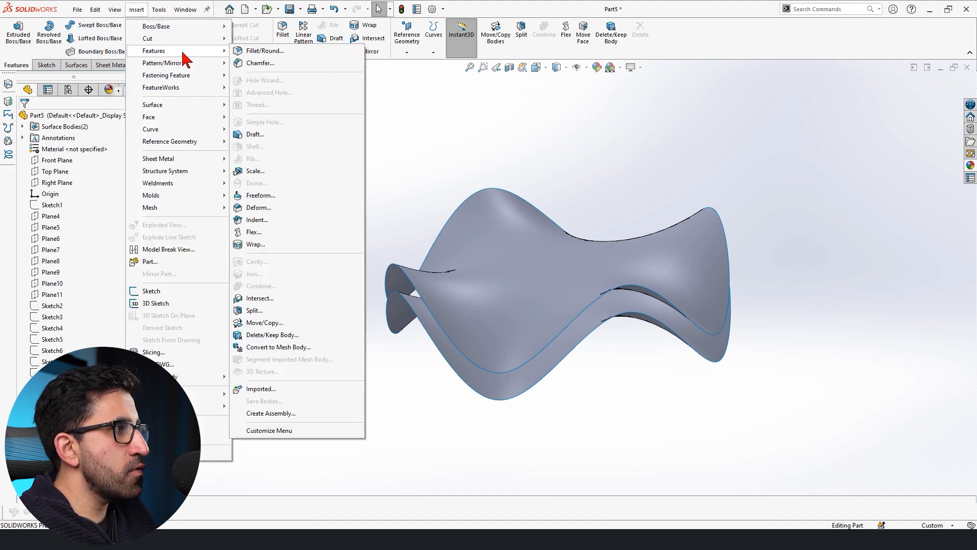
pyautogui.click(255, 170)
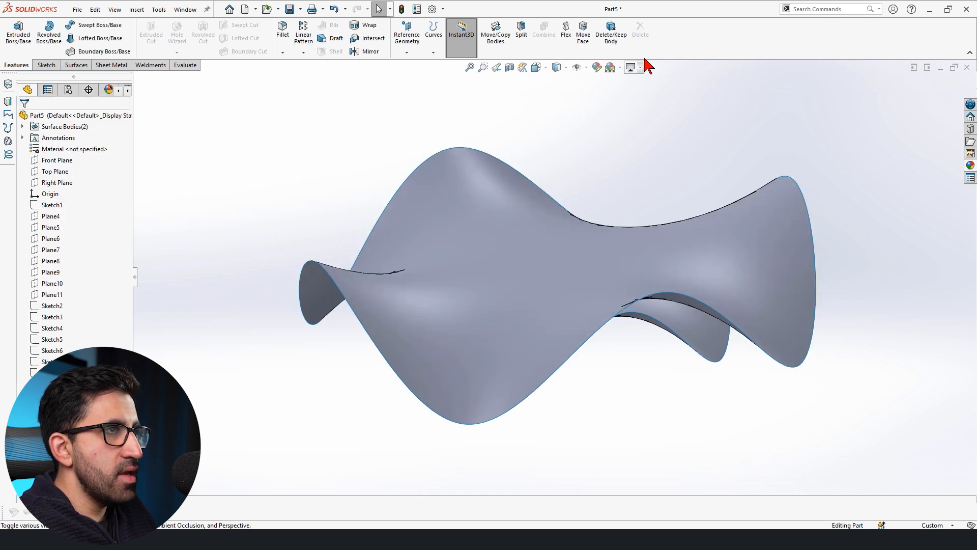
# Move the enlarged surface downward by an exact ΔY distance.
pyautogui.click(496, 35)
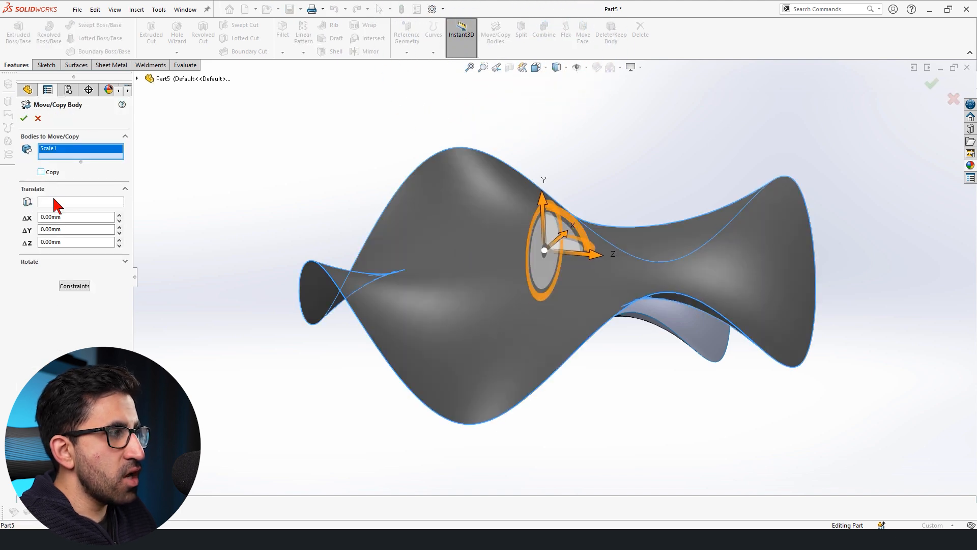
pyautogui.moveTo(543, 200); pyautogui.dragTo(544, 221)
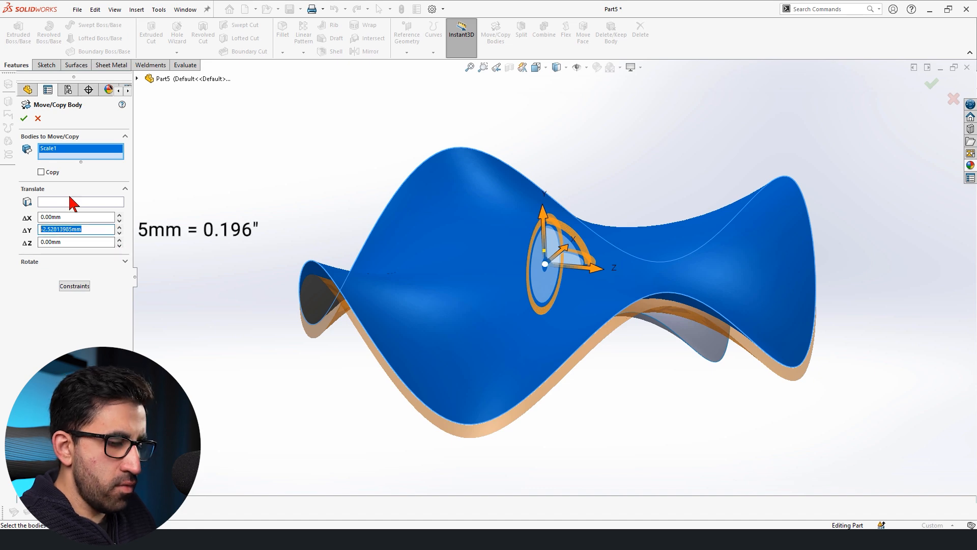
pyautogui.click(23, 118)
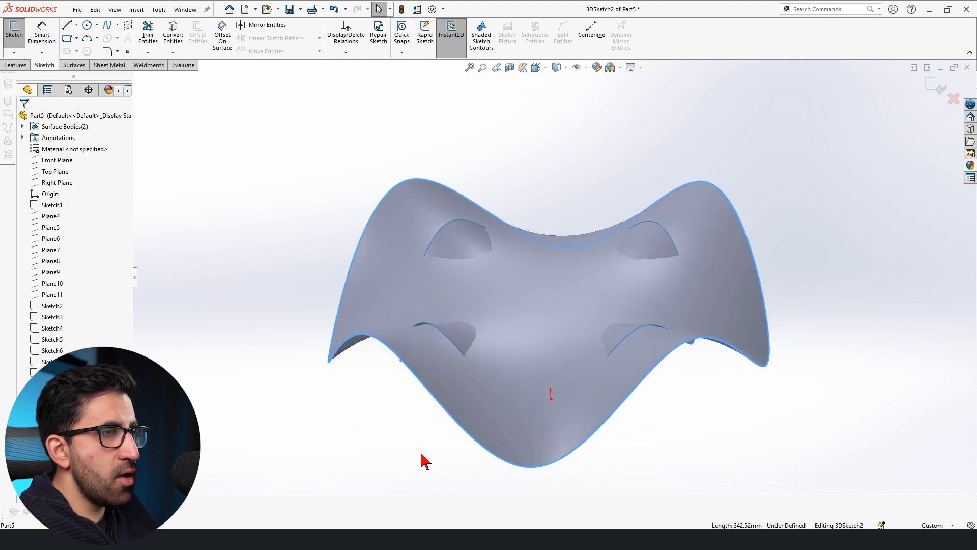
# Capture the enlarged surface's outer edge as a 3D sketch and expand Surface-Fill1.
pyautogui.moveTo(423, 460); pyautogui.dragTo(685, 364)
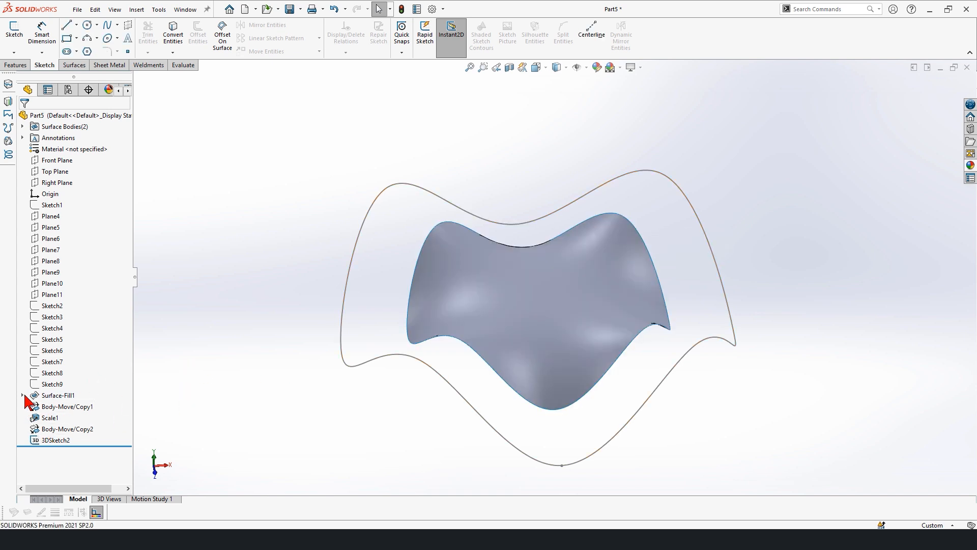
pyautogui.click(22, 395)
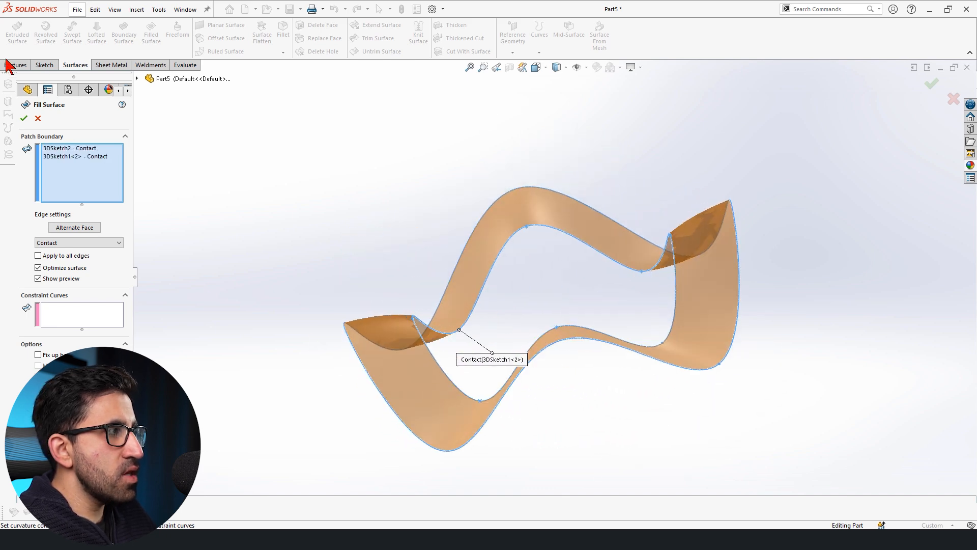
# Confirm the fill surface between the two curves and thicken the wavy band into a solid.
pyautogui.click(13, 119)
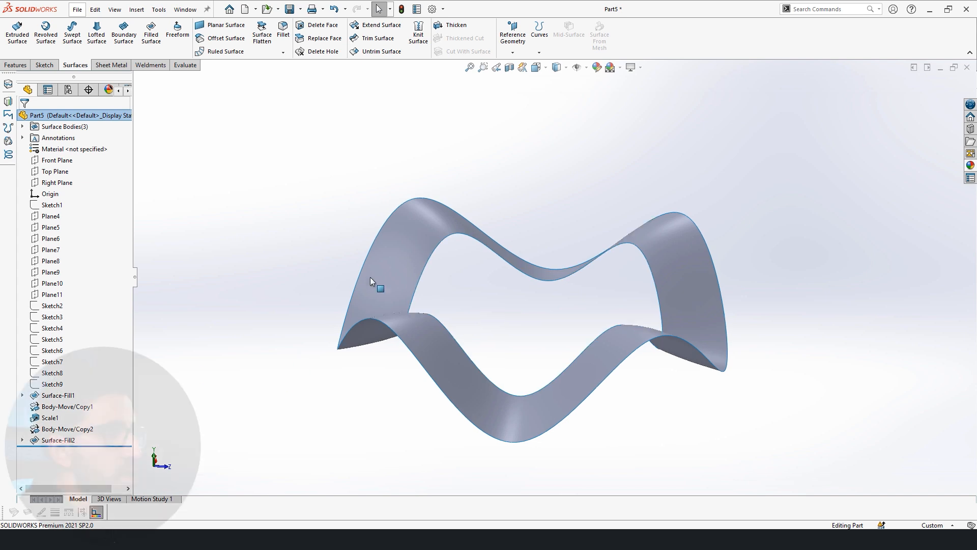
pyautogui.click(449, 25)
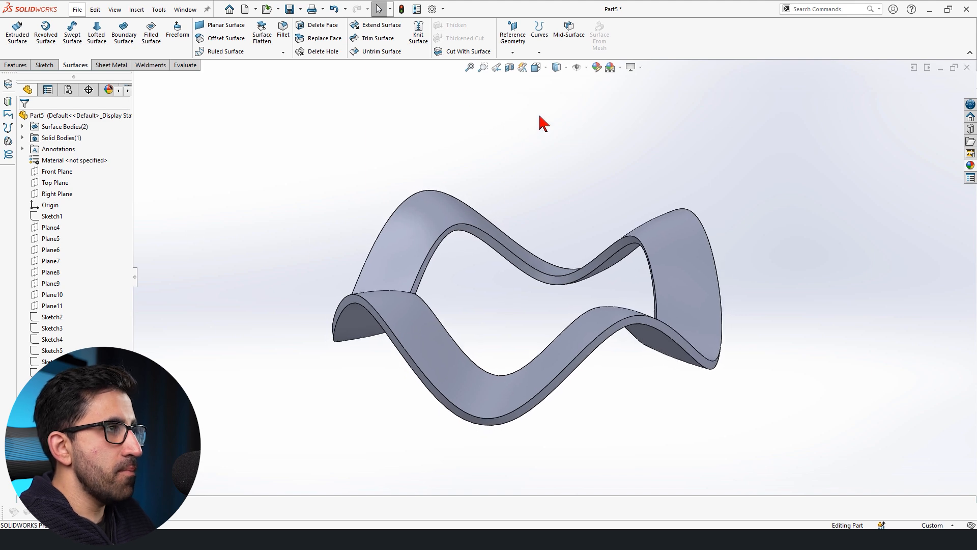
# Make a rotated copy of the wavy ring about Y and combine both rings into one body.
pyautogui.click(15, 65)
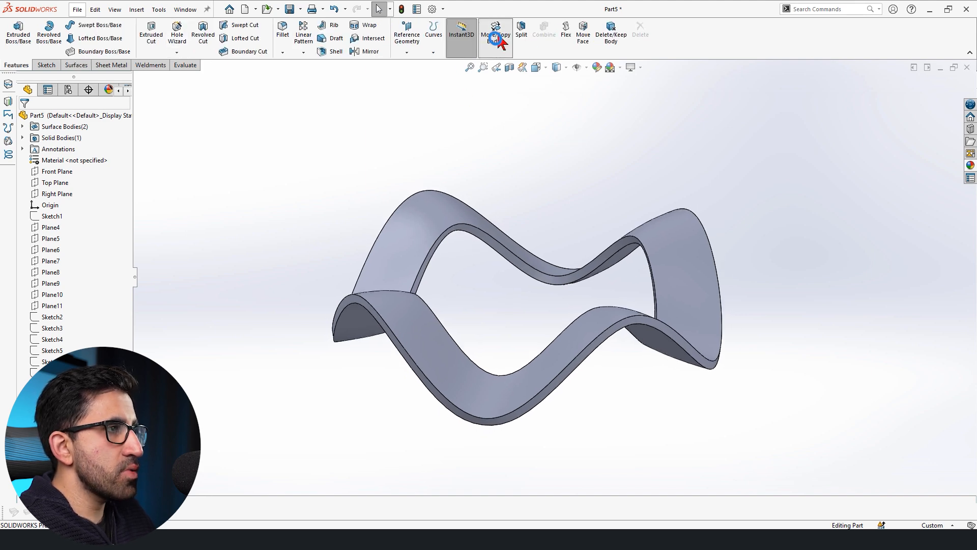
pyautogui.click(496, 30)
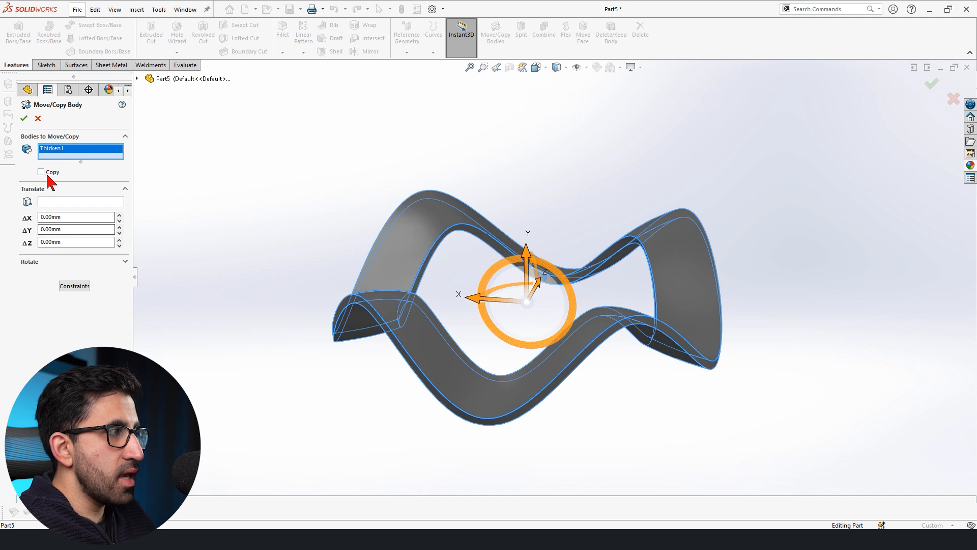
pyautogui.click(41, 172)
pyautogui.write('45')
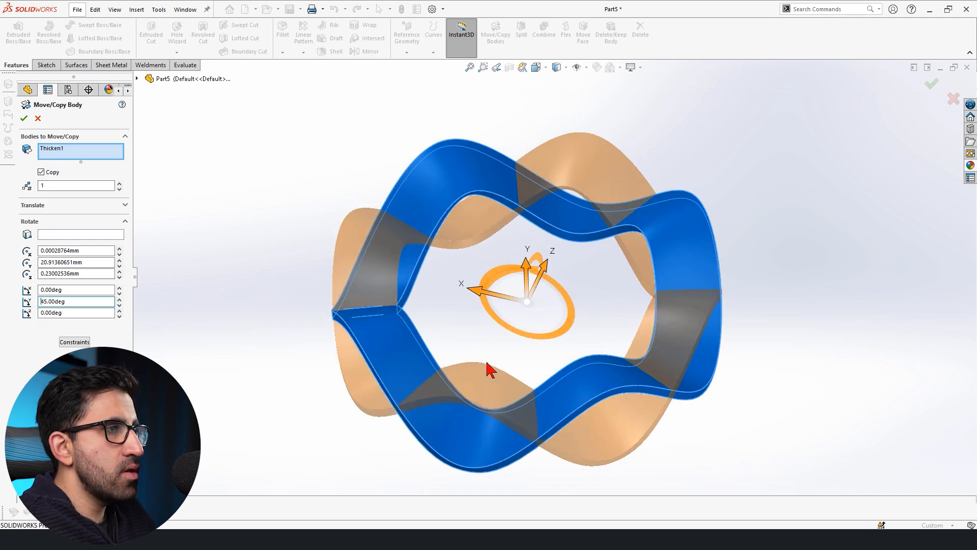
pyautogui.click(20, 119)
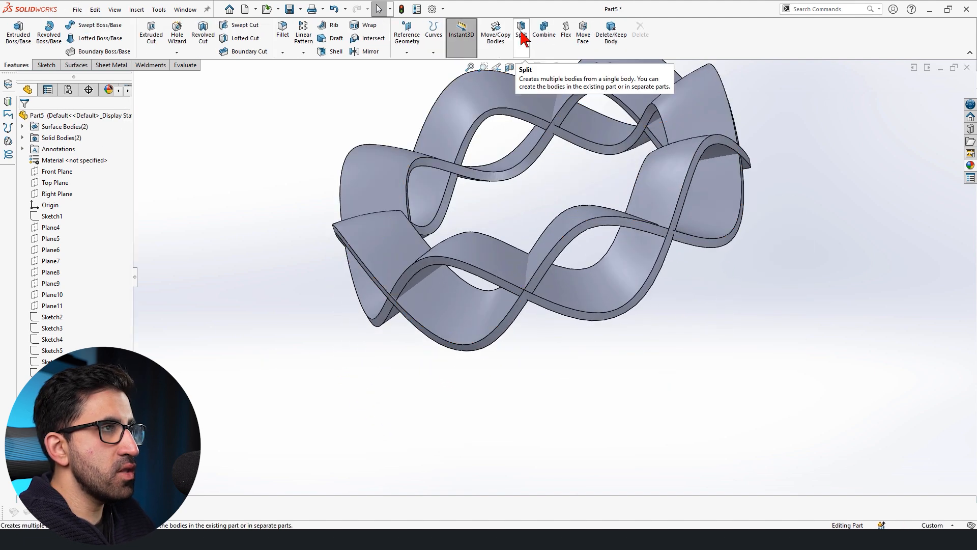
pyautogui.click(543, 31)
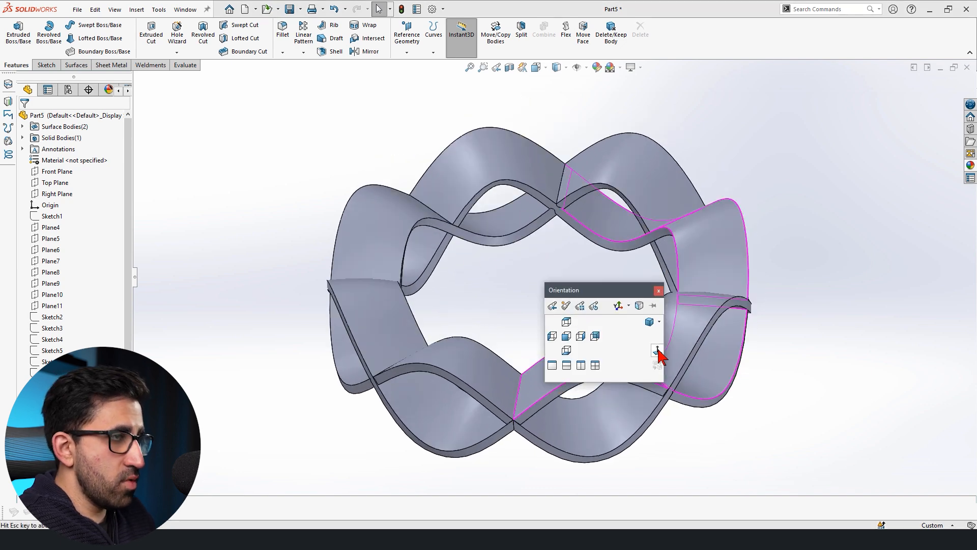
# Sketch a circle at the ring's outer edge on the Top Plane and cut away the excess.
pyautogui.click(563, 336)
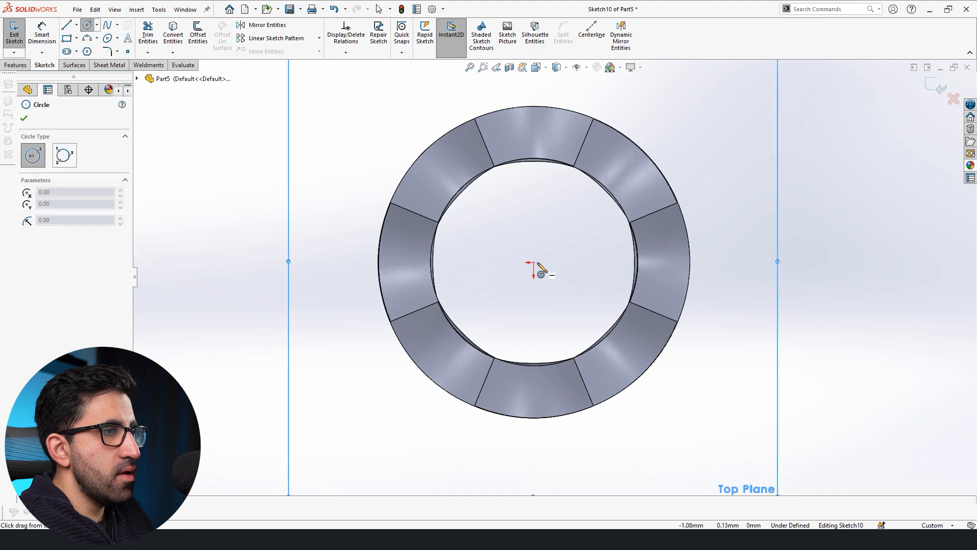
pyautogui.moveTo(532, 269); pyautogui.dragTo(528, 114)
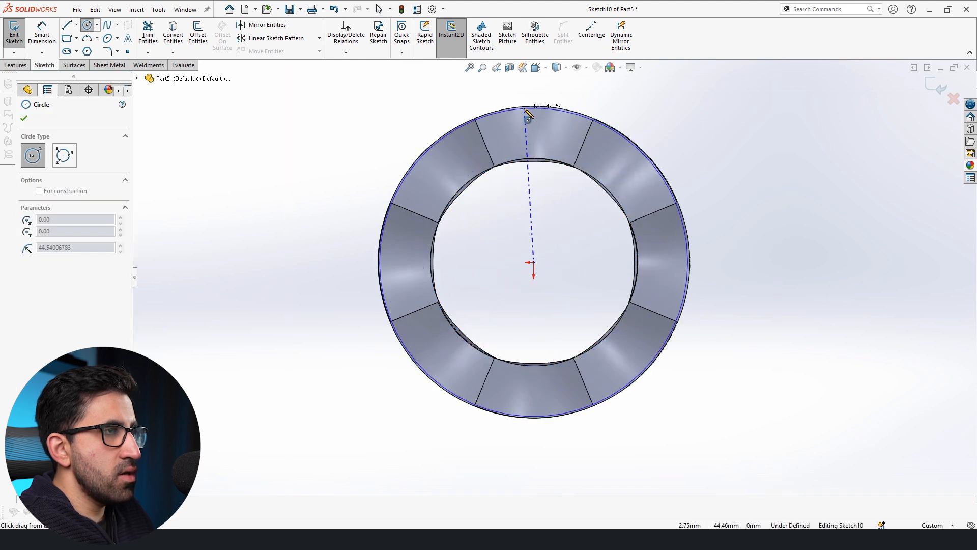
pyautogui.click(18, 65)
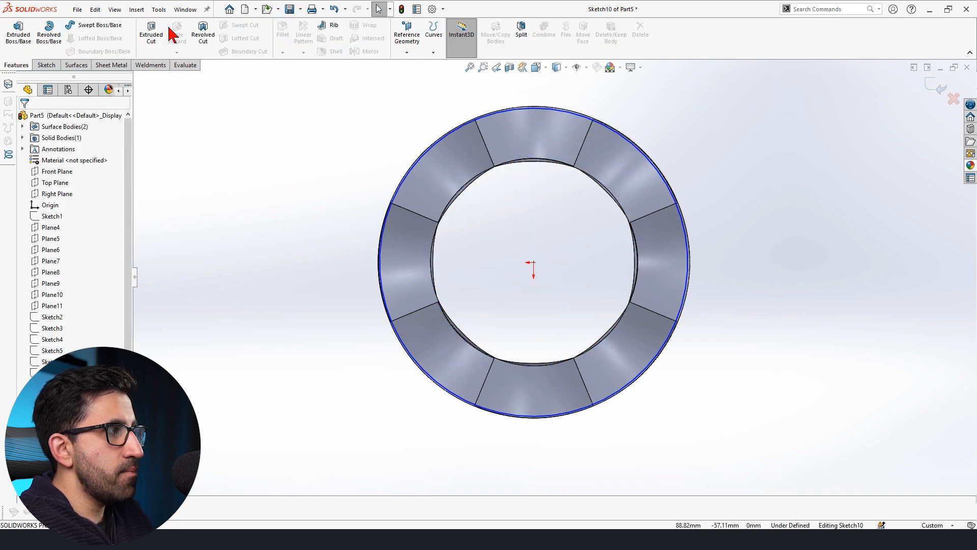
pyautogui.click(150, 29)
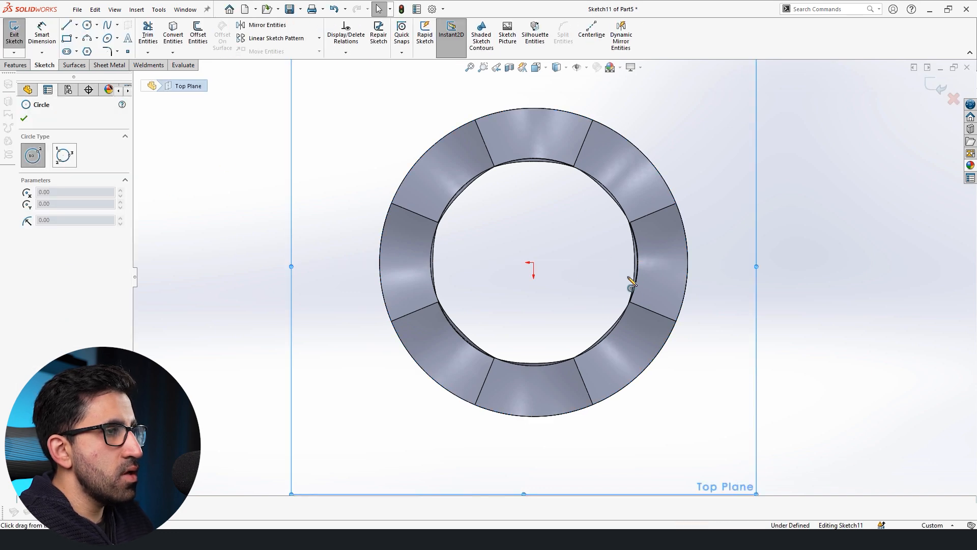
# Sketch a second circle along the ring's inner edge for the inner trim cut.
pyautogui.moveTo(531, 270); pyautogui.dragTo(525, 164)
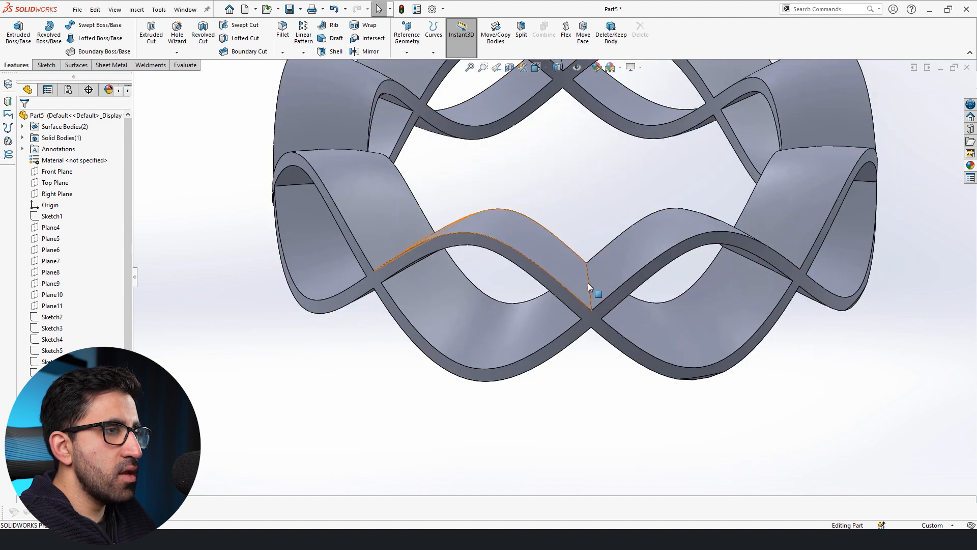
# Select the crossing edges of the wavy bands and round them with a 2 mm fillet.
pyautogui.click(589, 289)
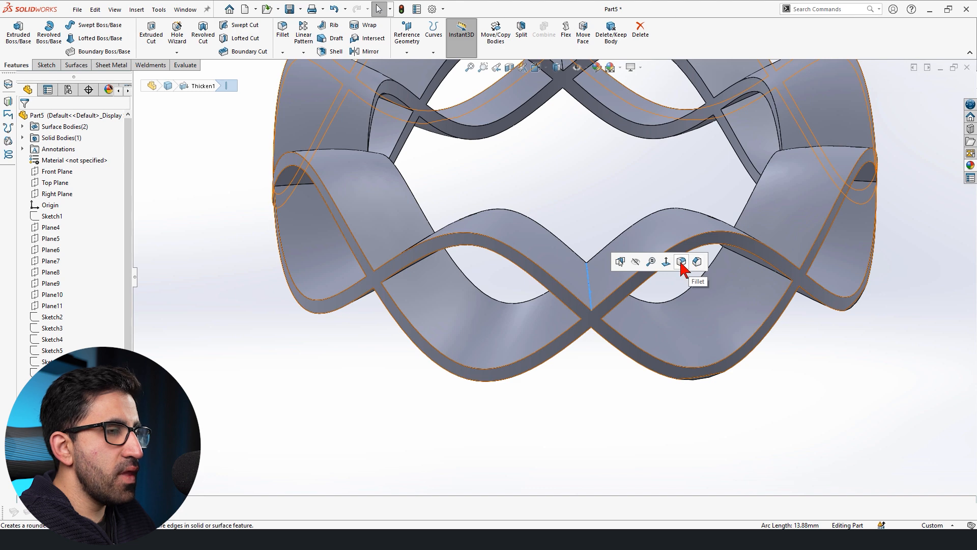
pyautogui.click(682, 262)
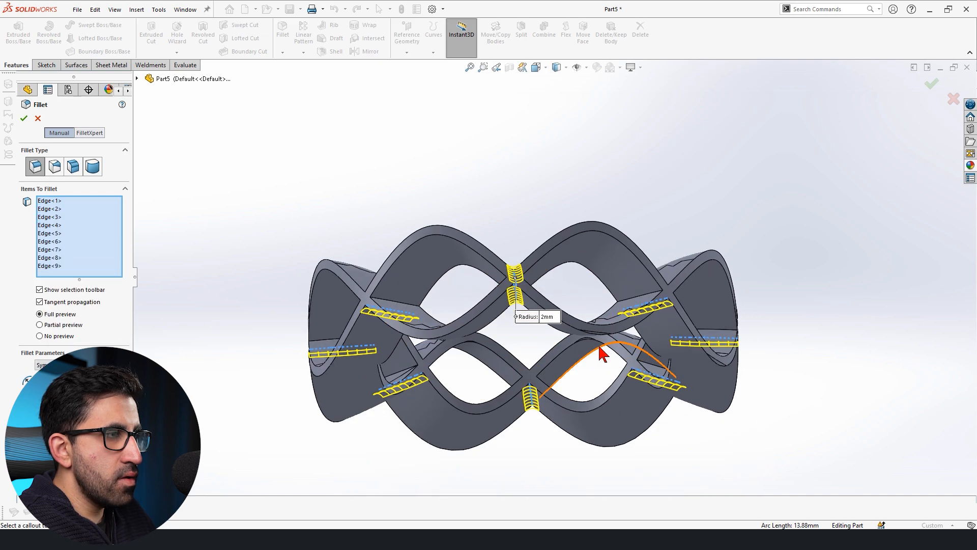
pyautogui.moveTo(598, 352); pyautogui.dragTo(479, 370)
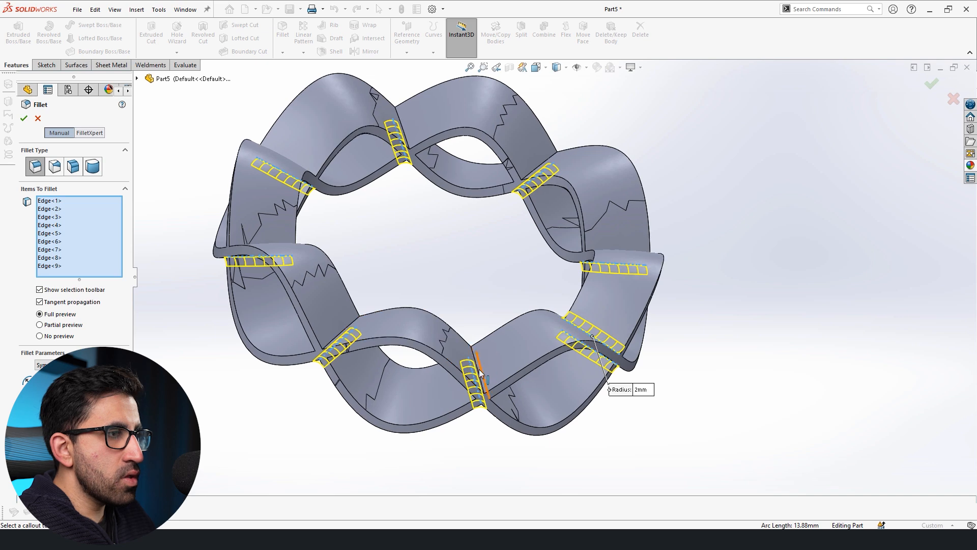
pyautogui.click(482, 382)
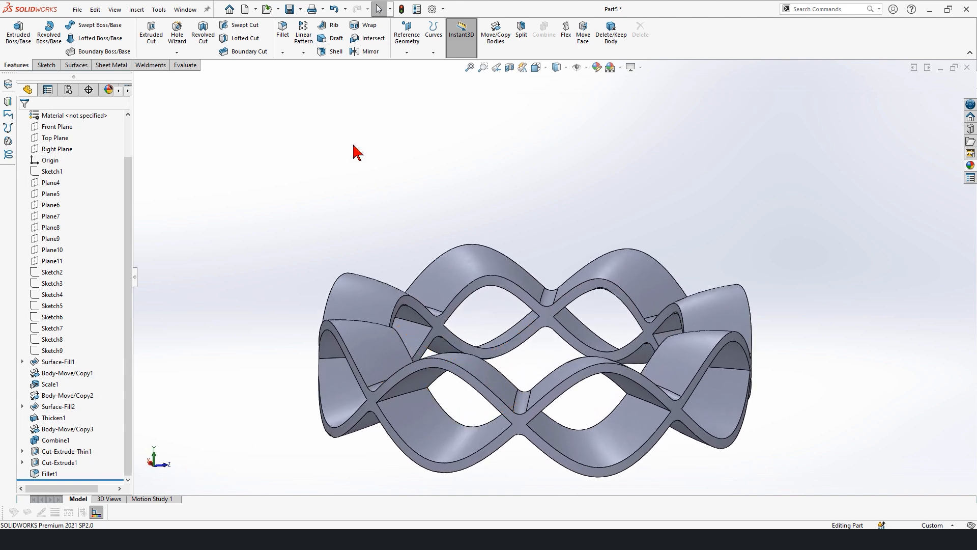
# Linear-pattern the ring body along the vertical sketch line at 22 mm spacing with more instances.
pyautogui.click(303, 29)
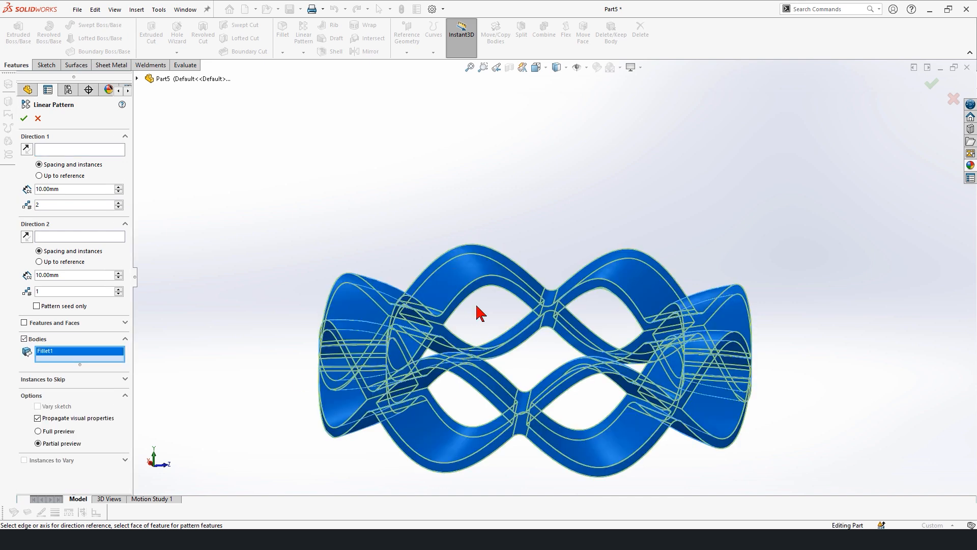
pyautogui.click(146, 79)
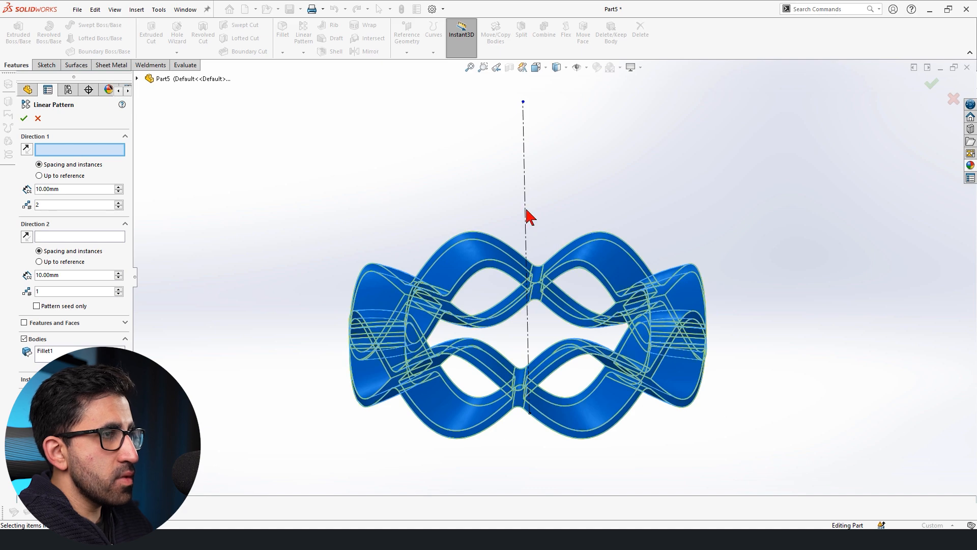
pyautogui.click(527, 203)
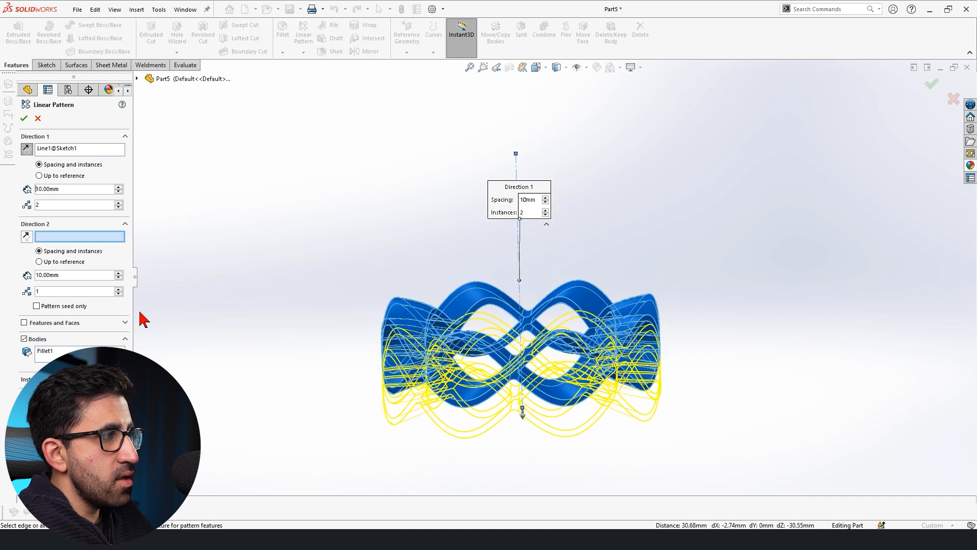
pyautogui.write('30.00mm')
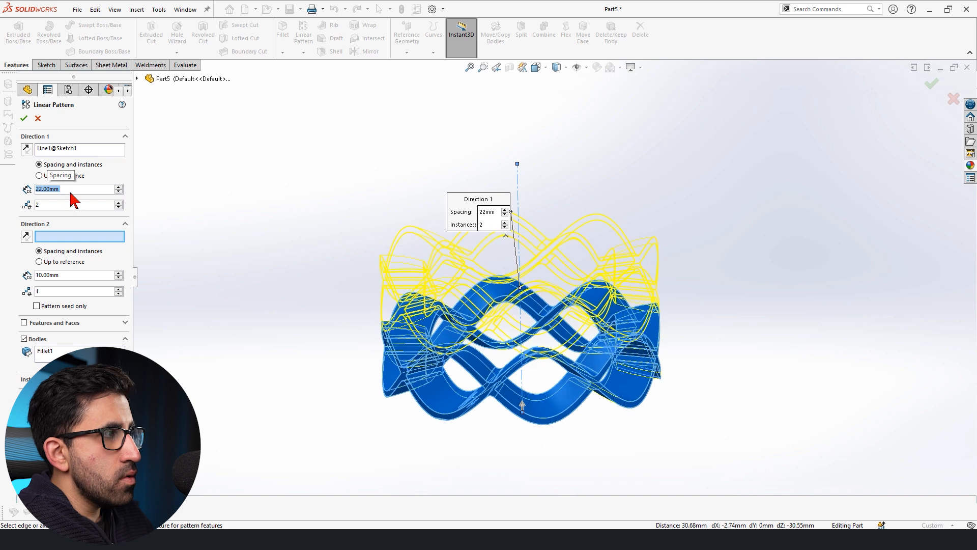
pyautogui.click(118, 202)
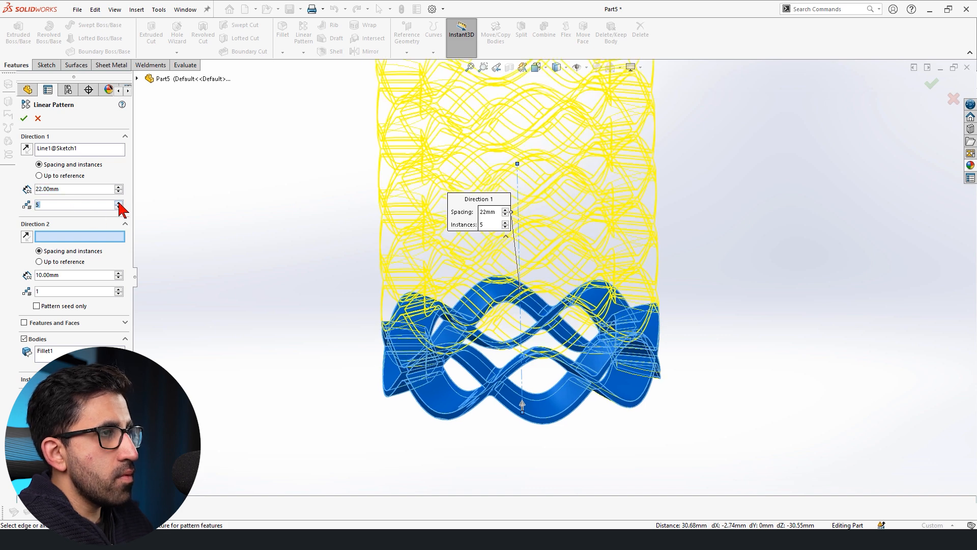
pyautogui.click(118, 202)
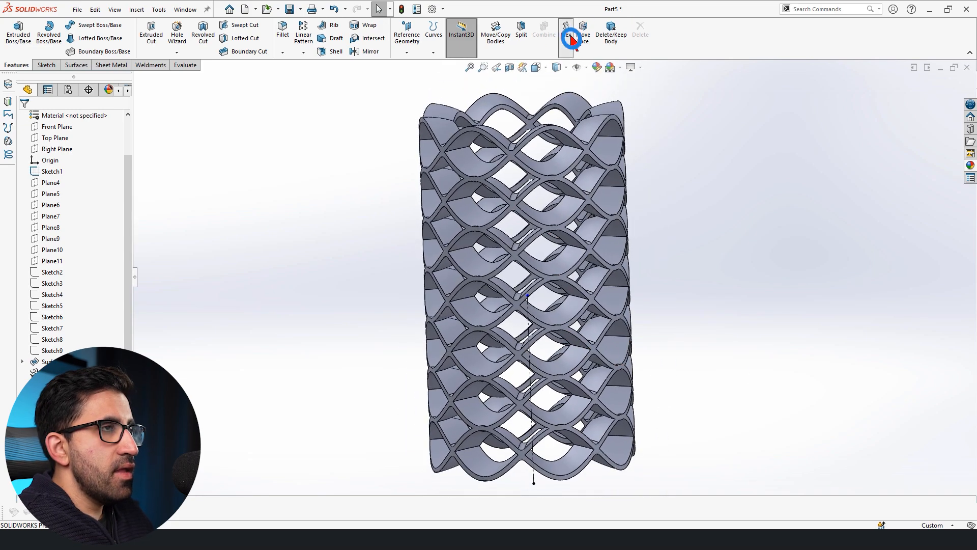
# Apply a Flex taper with factor 0.9 to the lattice tube body so it widens upward.
pyautogui.click(566, 31)
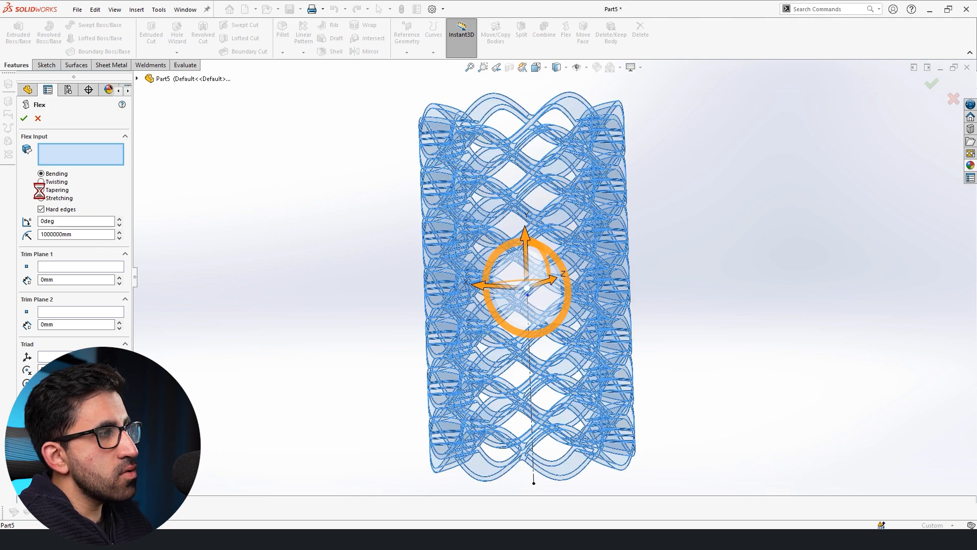
pyautogui.click(41, 190)
pyautogui.write('0.9')
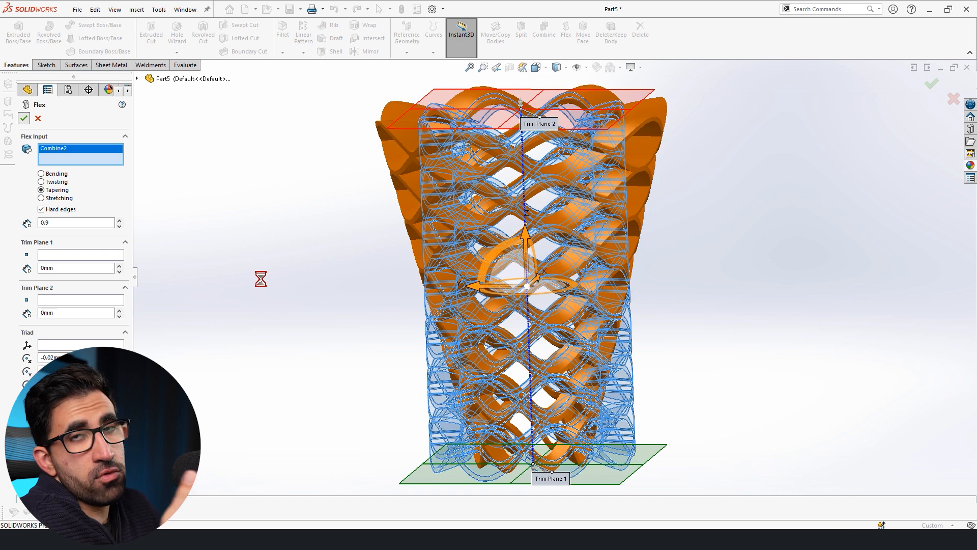
pyautogui.click(24, 118)
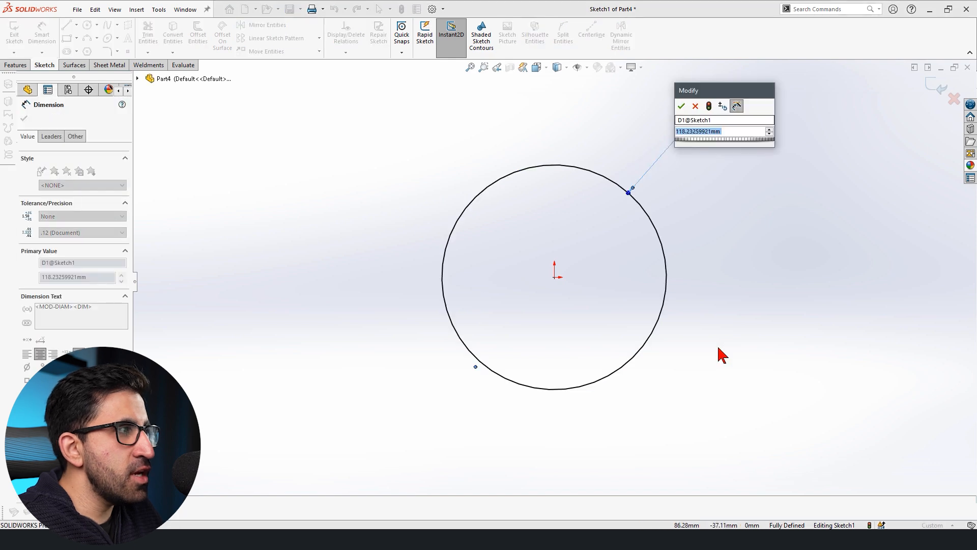
pyautogui.moveTo(696, 111)
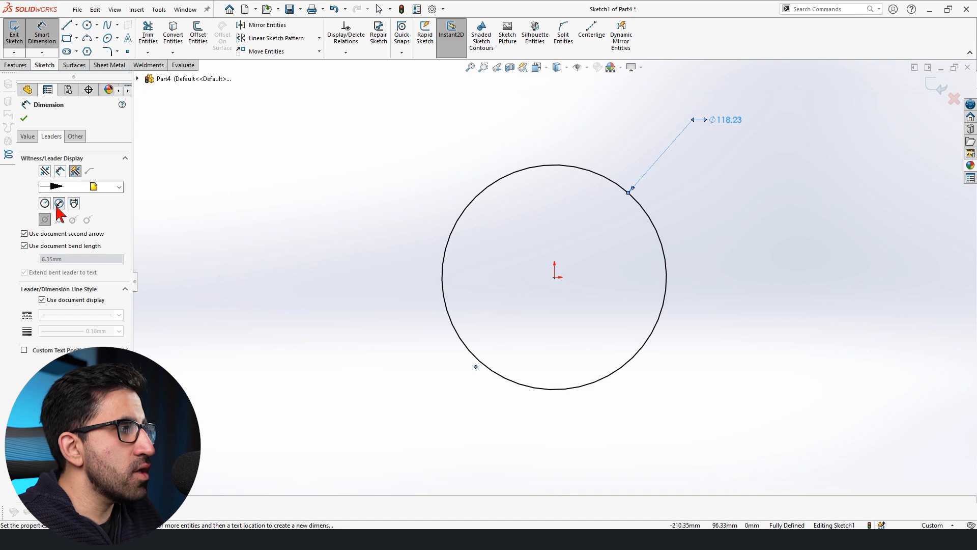
# Switch the 118.23 mm circle dimension to display as a radius in the Leaders tab.
pyautogui.click(44, 203)
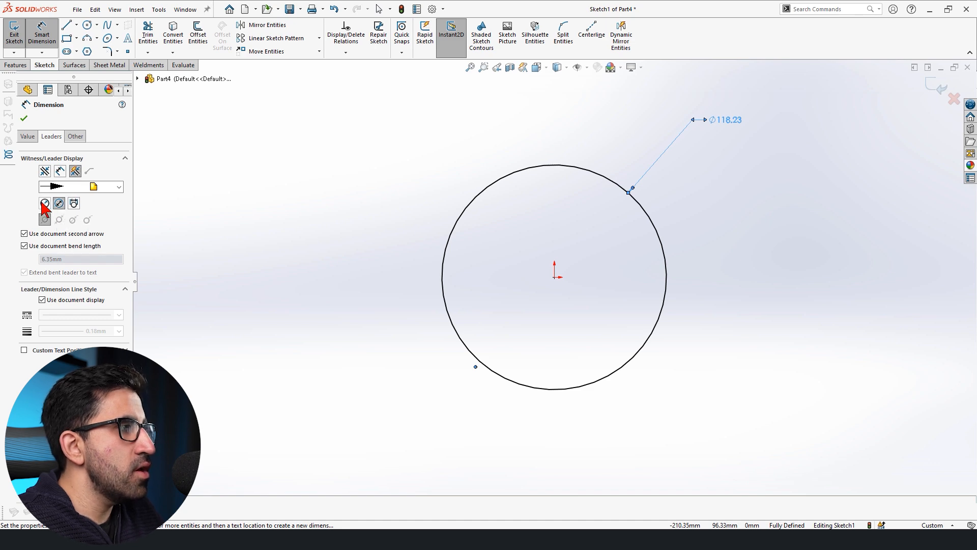